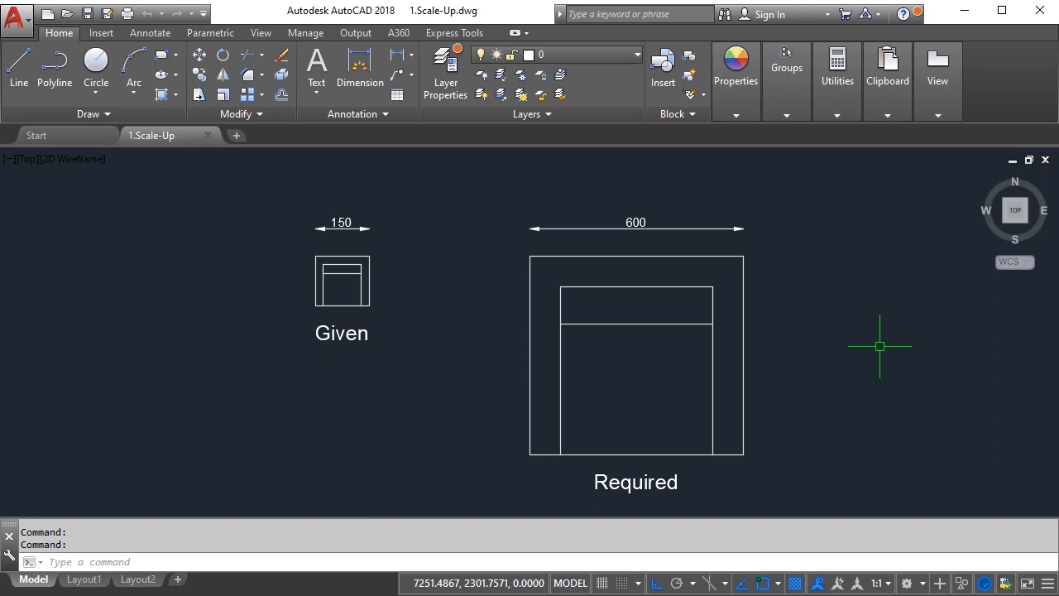
pyautogui.moveTo(463, 310)
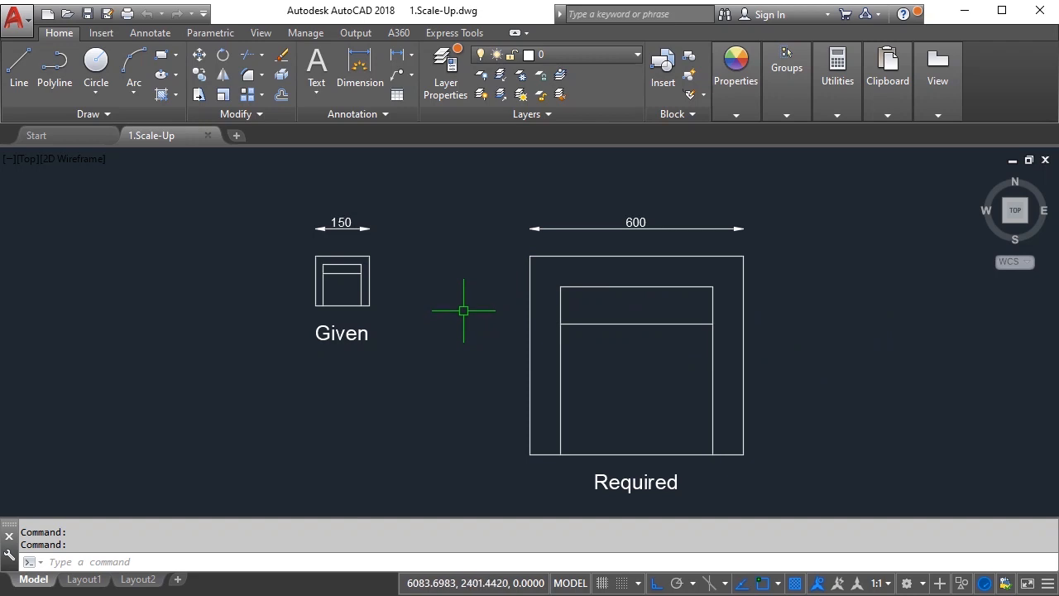
pyautogui.moveTo(336, 289)
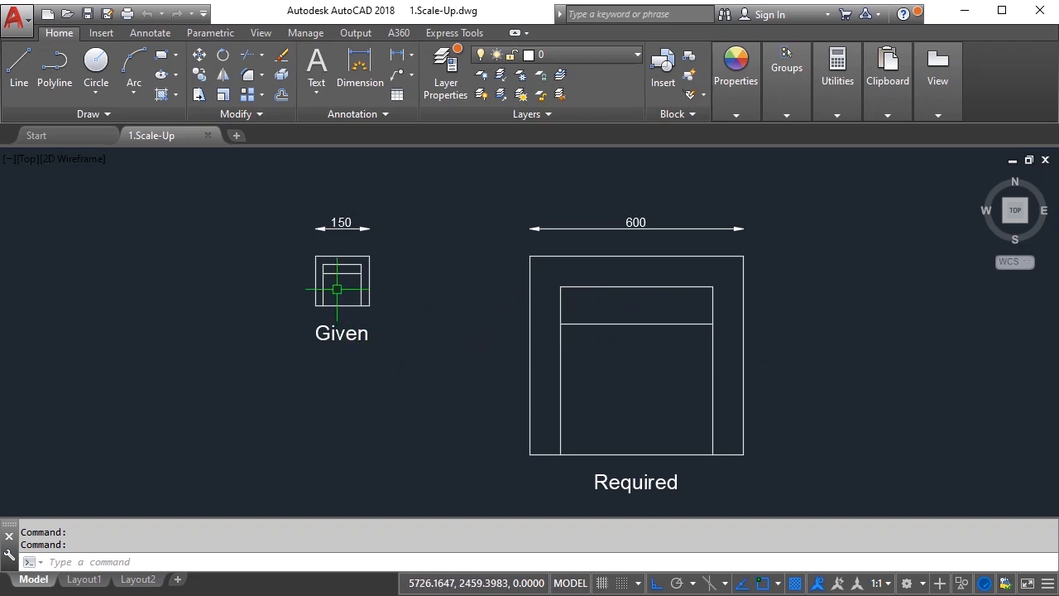
pyautogui.moveTo(367, 221)
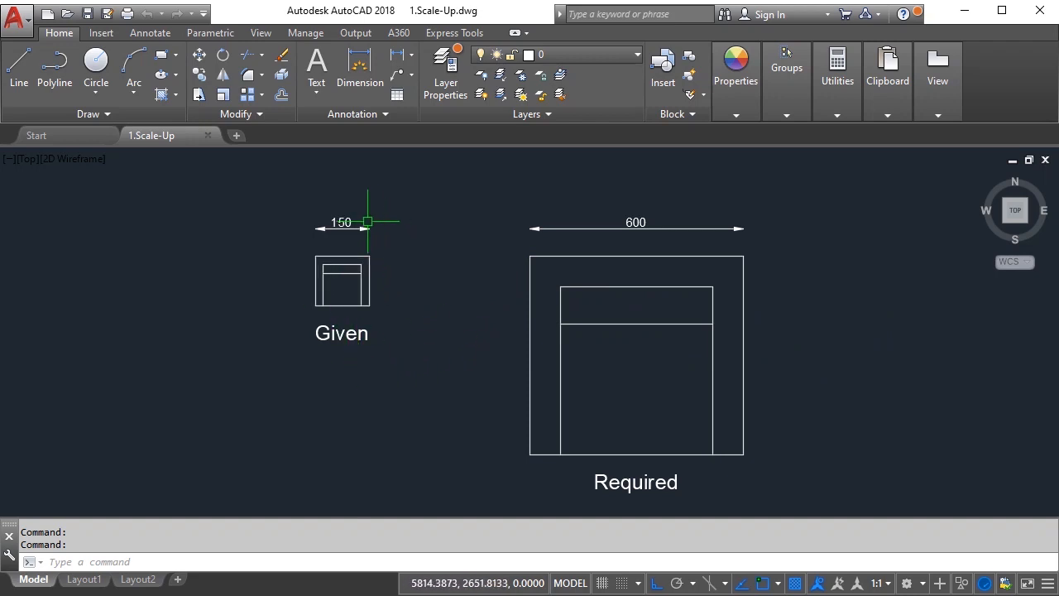
pyautogui.moveTo(575, 213)
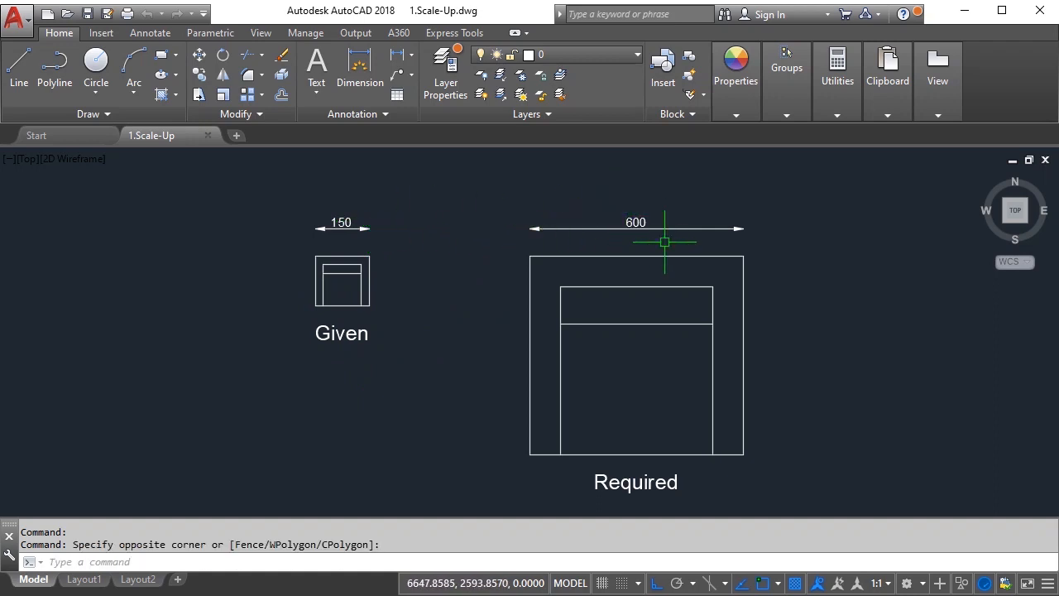
pyautogui.moveTo(184, 153)
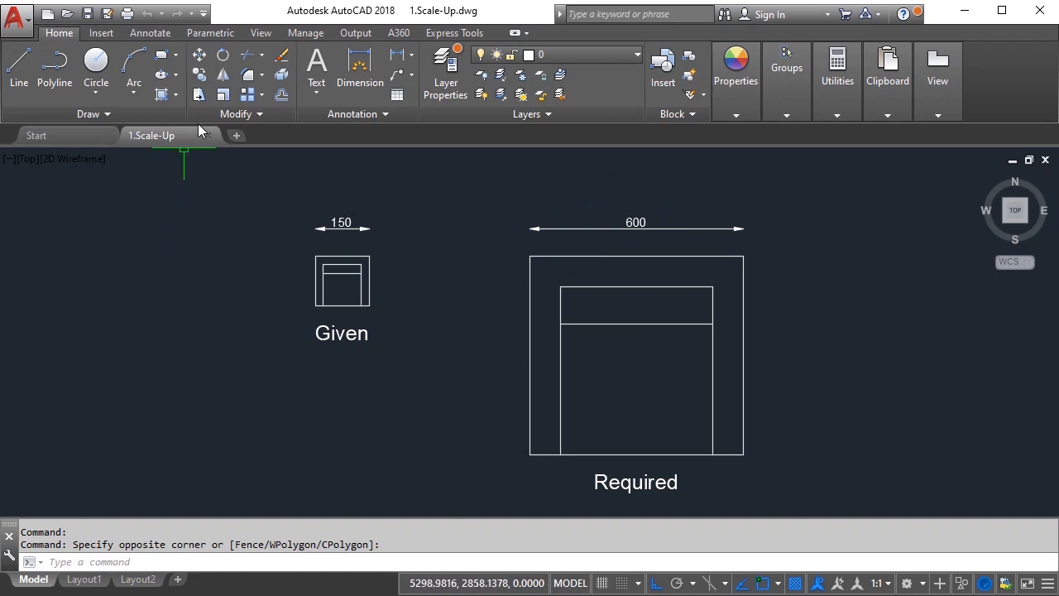
pyautogui.moveTo(222, 94)
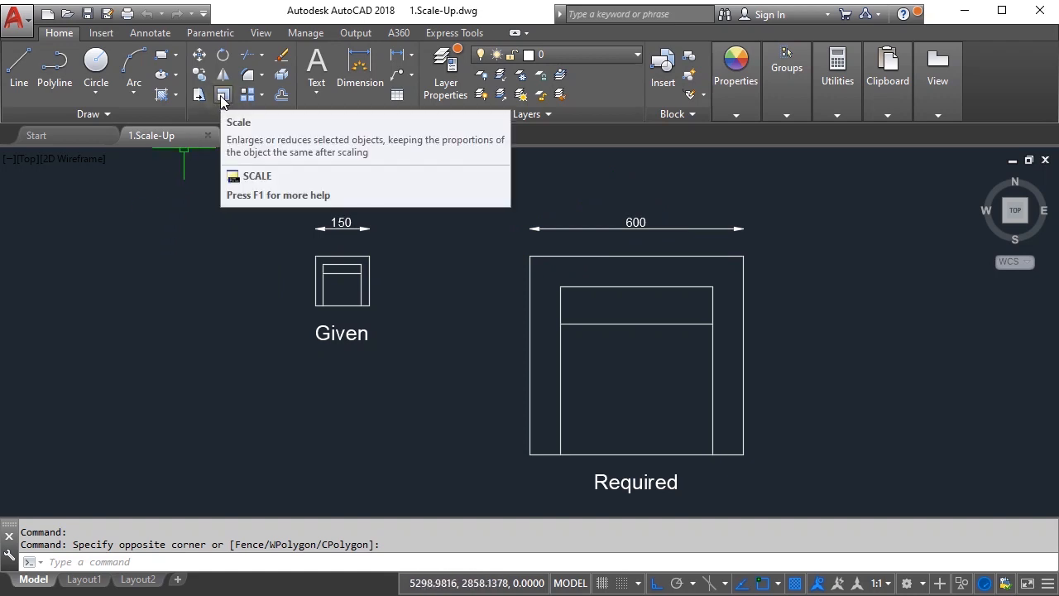
# - Start Scale and window-select all six objects of the small Given couch block
pyautogui.click(222, 95)
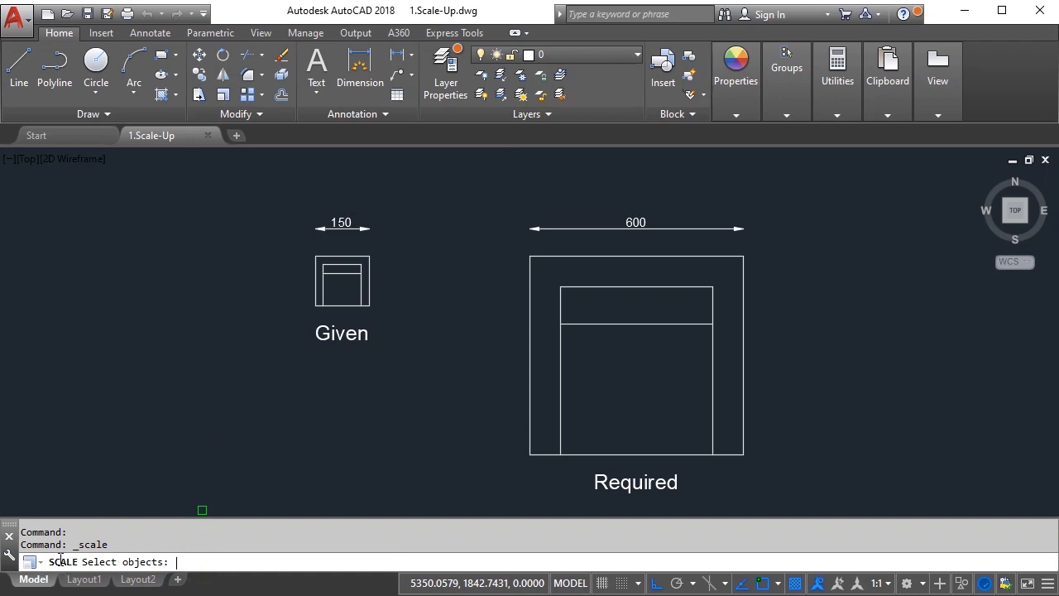
pyautogui.moveTo(378, 344)
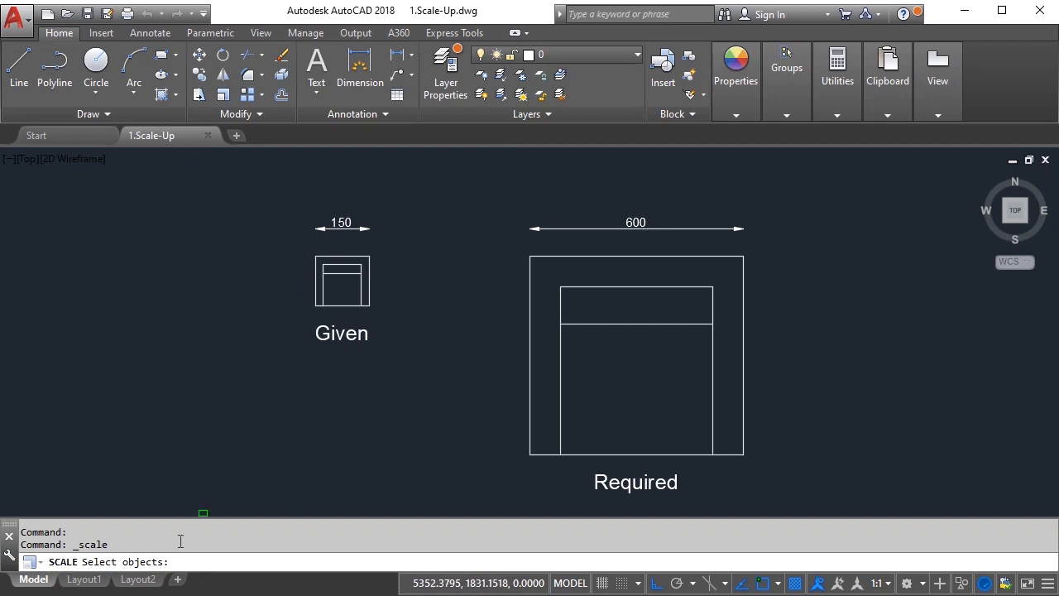
pyautogui.moveTo(299, 249)
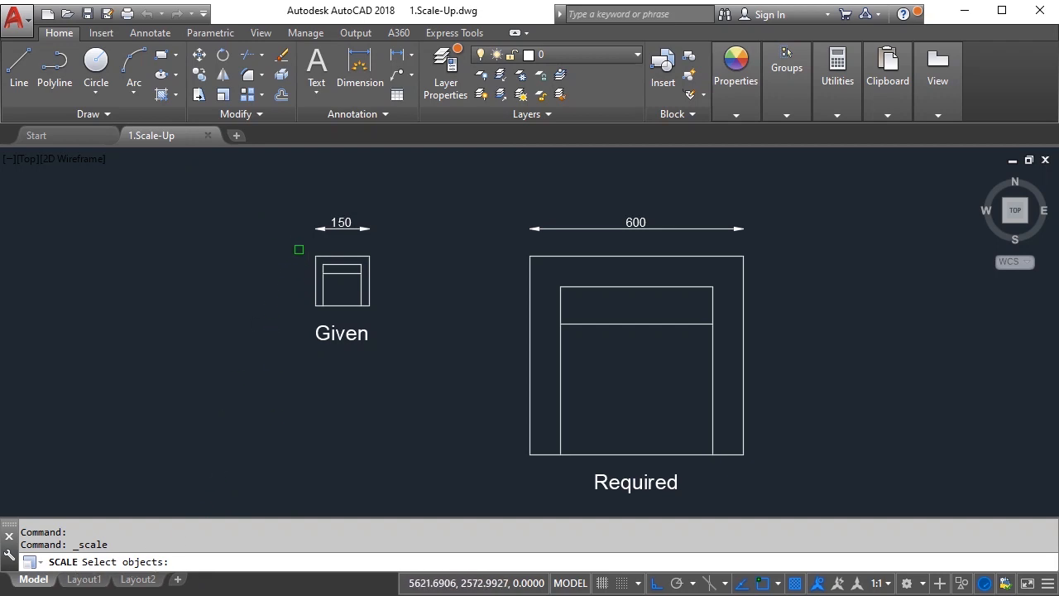
pyautogui.moveTo(298, 249); pyautogui.dragTo(381, 380)
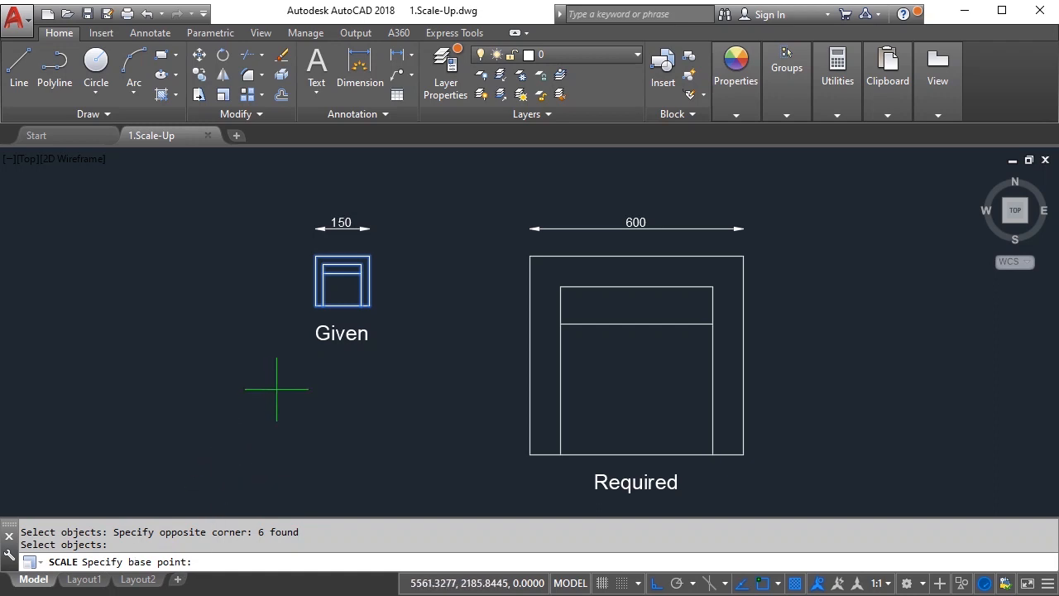
pyautogui.moveTo(316, 254)
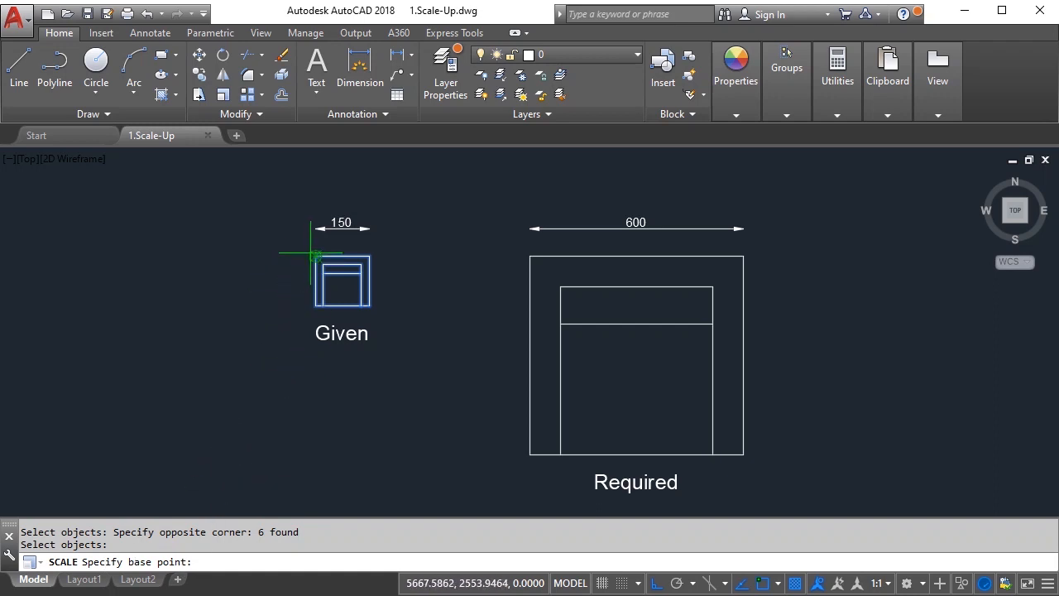
pyautogui.moveTo(236, 325)
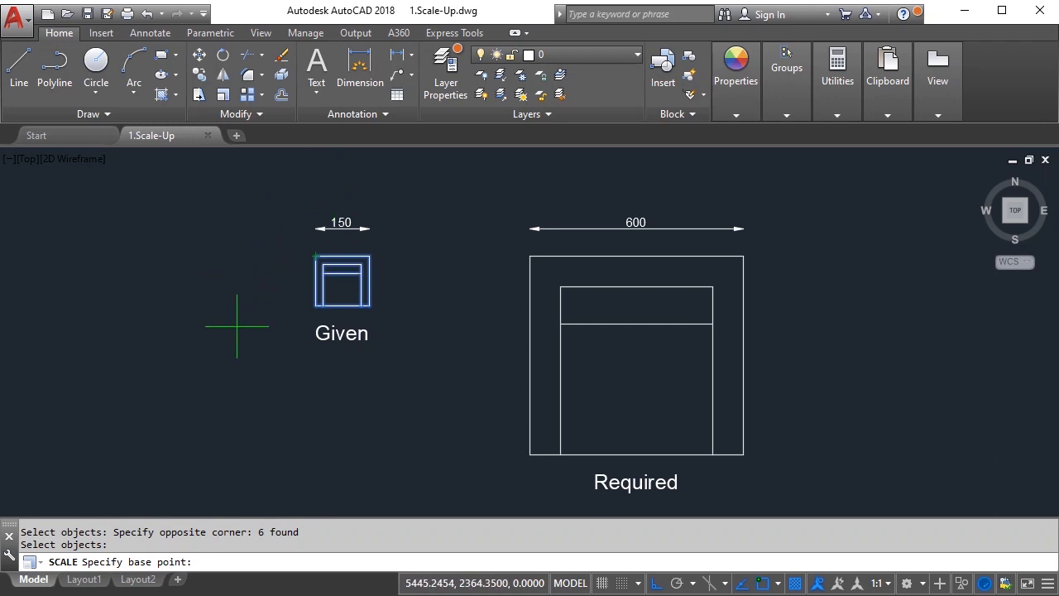
pyautogui.moveTo(337, 248)
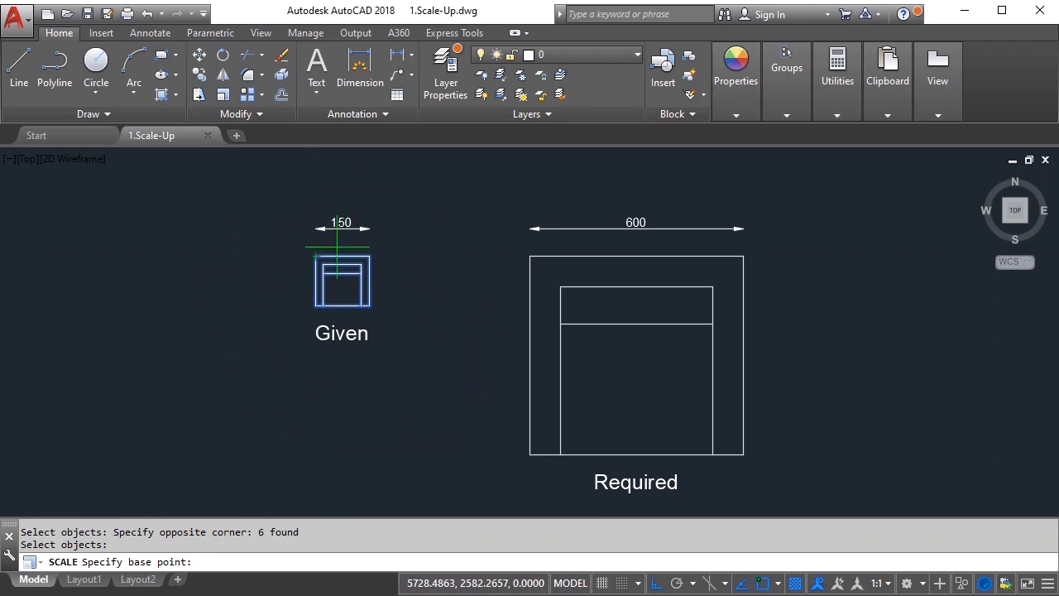
# - Scale the Given block by factor 4 from its top-left corner
pyautogui.click(341, 273)
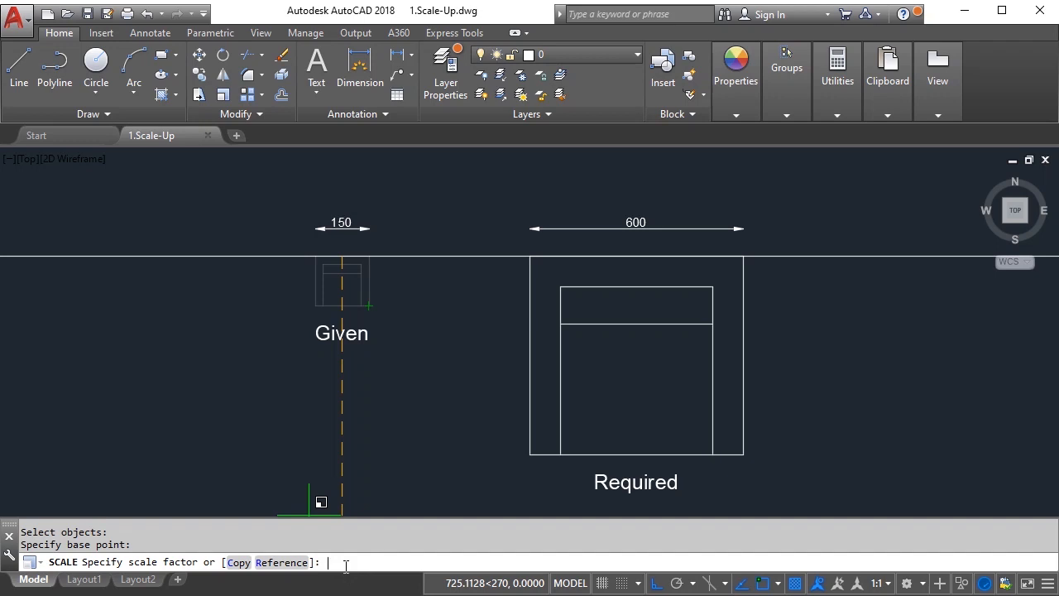
pyautogui.moveTo(360, 483)
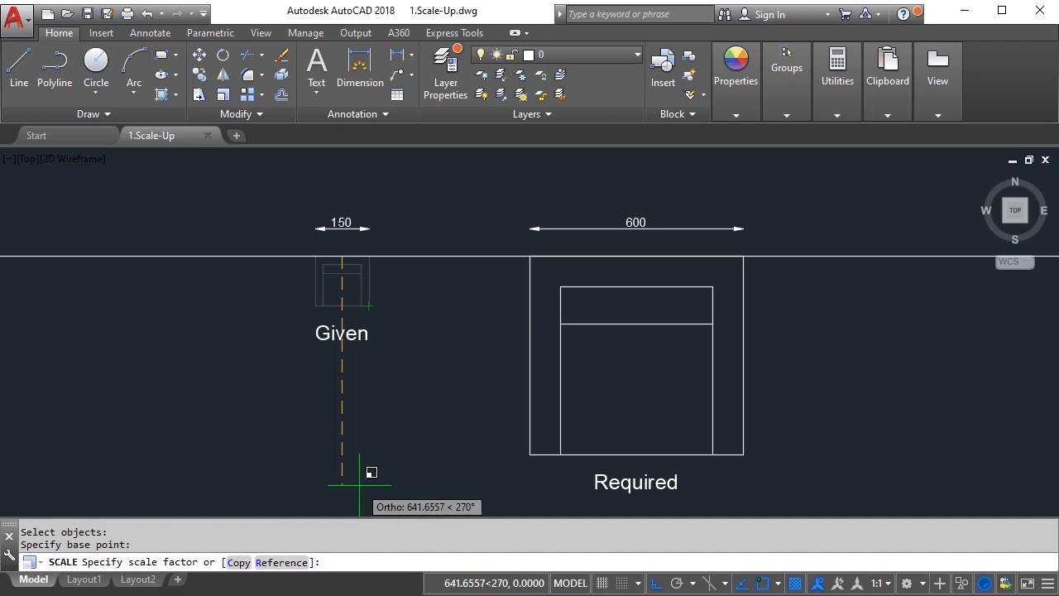
pyautogui.moveTo(326, 194)
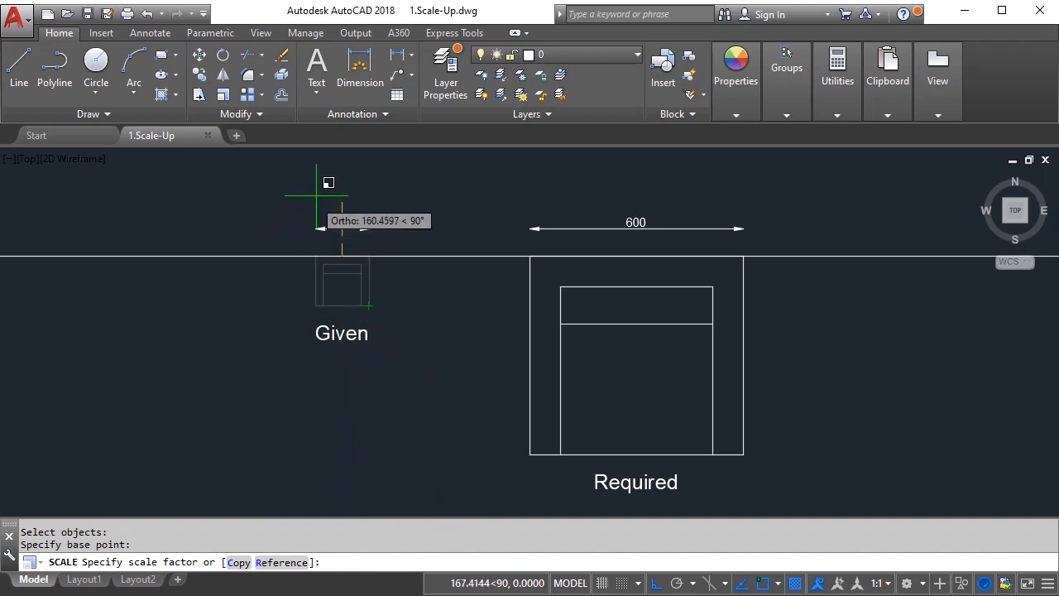
pyautogui.moveTo(662, 230)
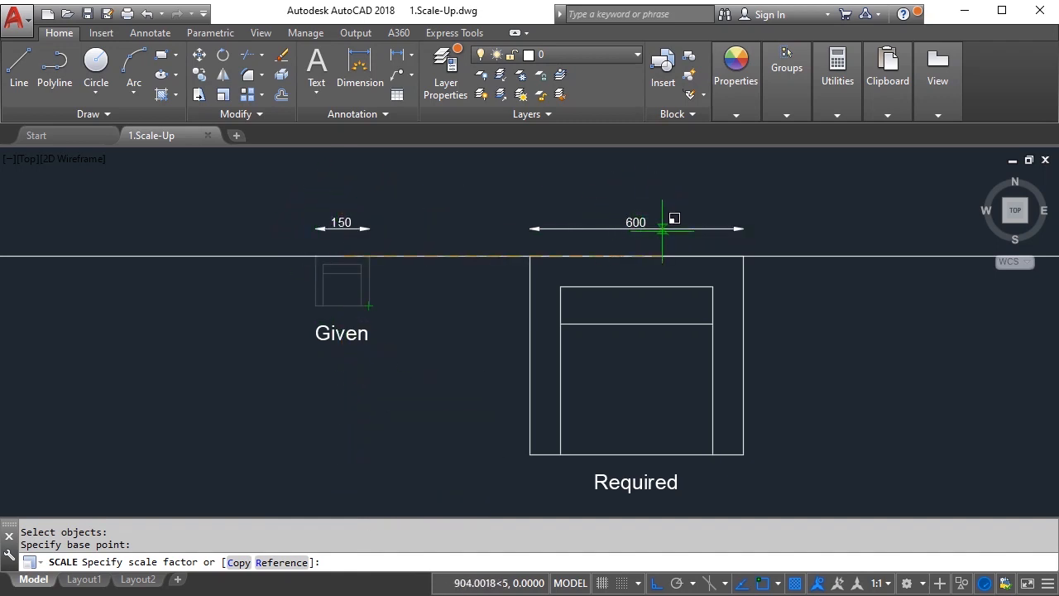
pyautogui.moveTo(314, 199)
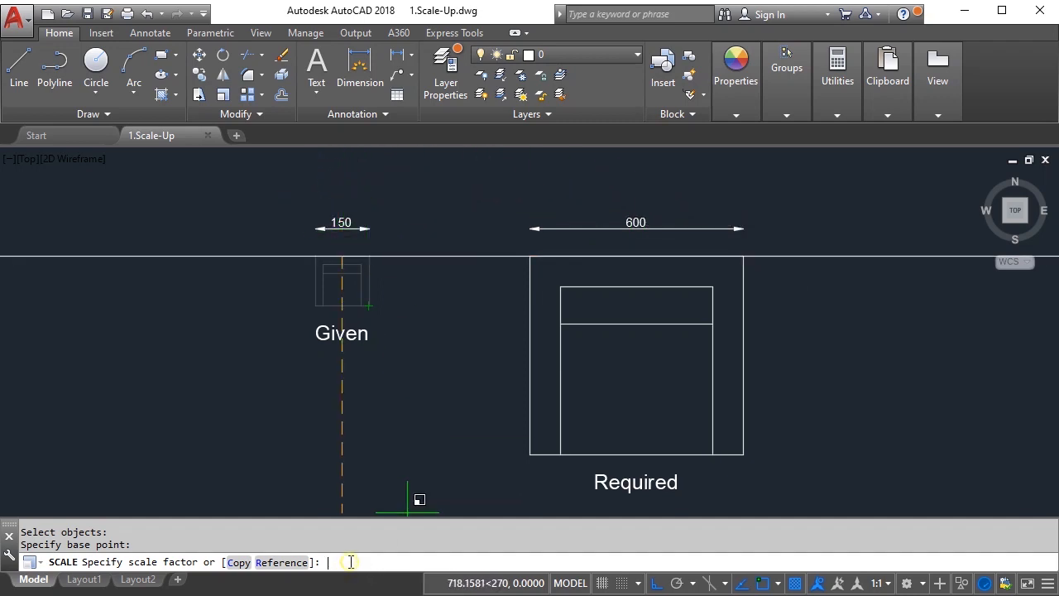
pyautogui.write('4')
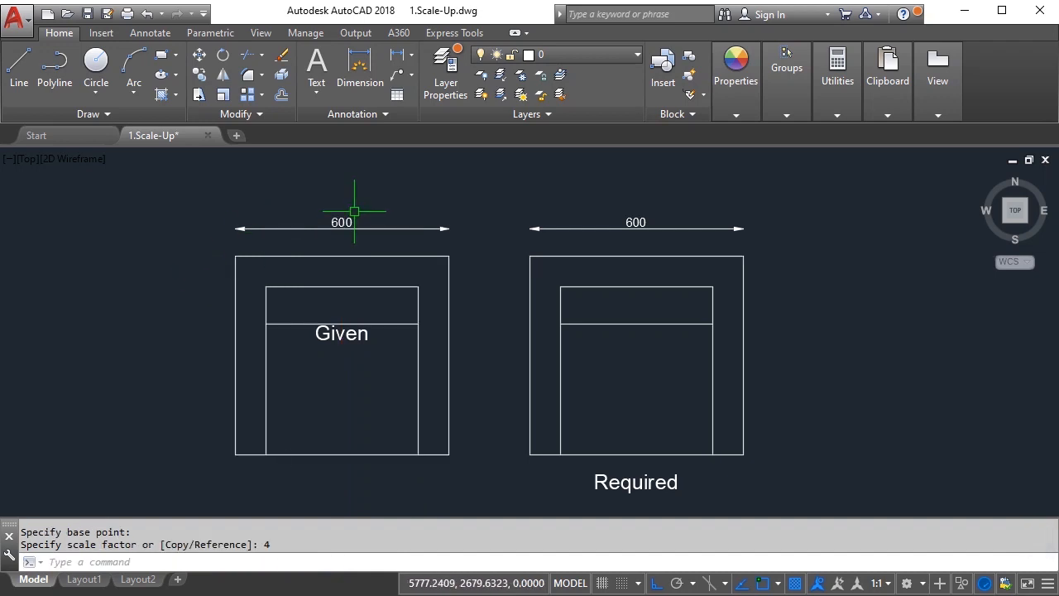
pyautogui.moveTo(368, 221)
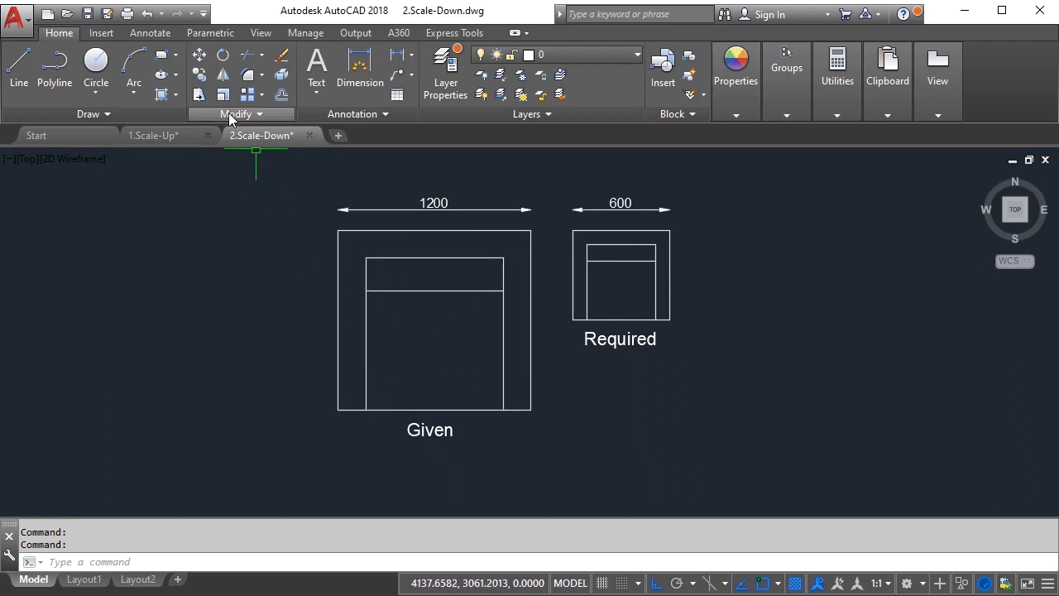
pyautogui.moveTo(253, 376)
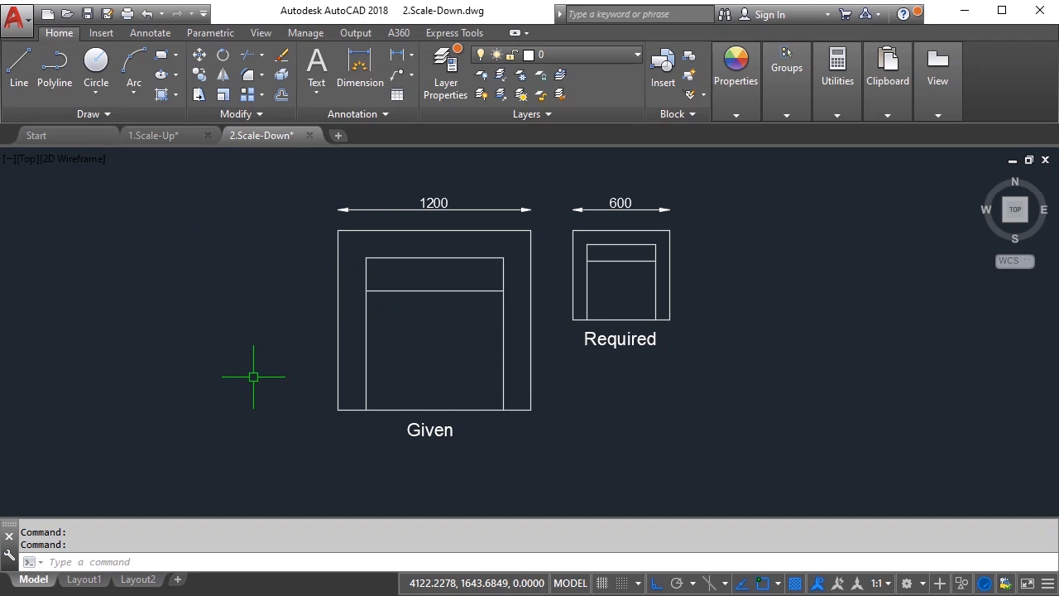
pyautogui.moveTo(433, 402)
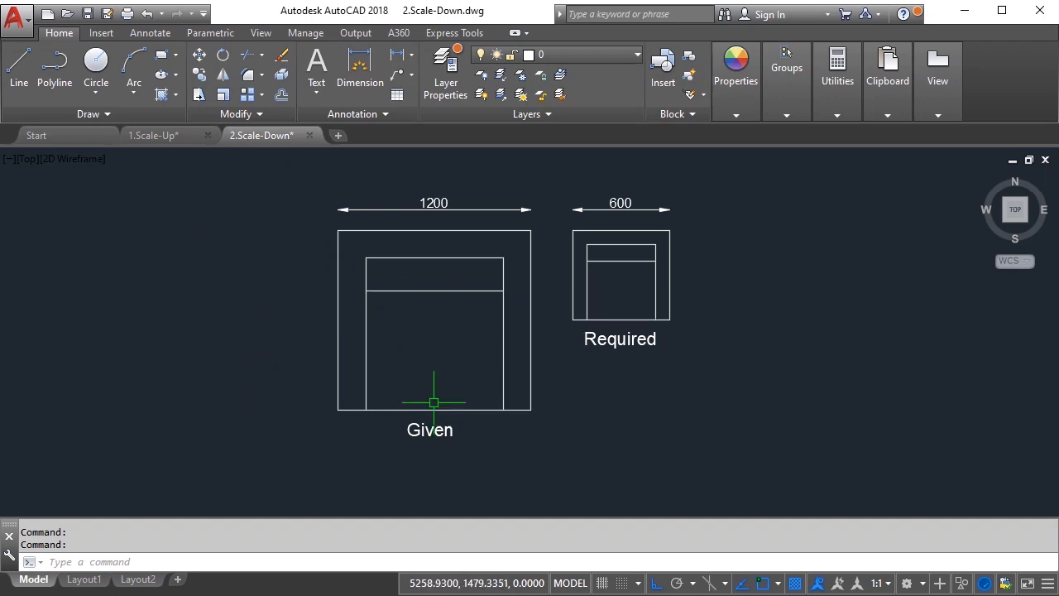
pyautogui.moveTo(441, 375)
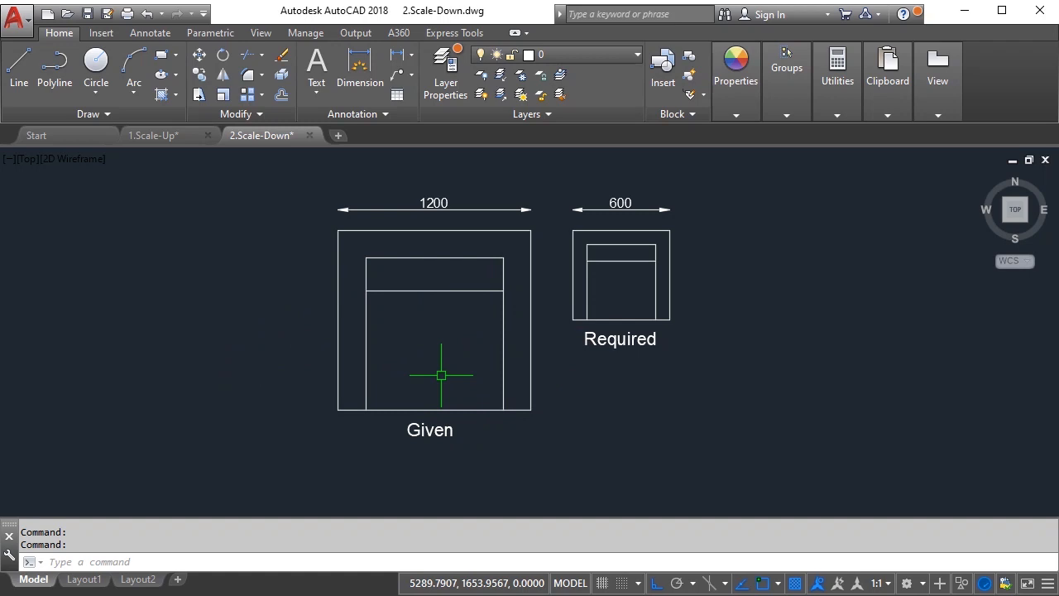
pyautogui.moveTo(570, 328)
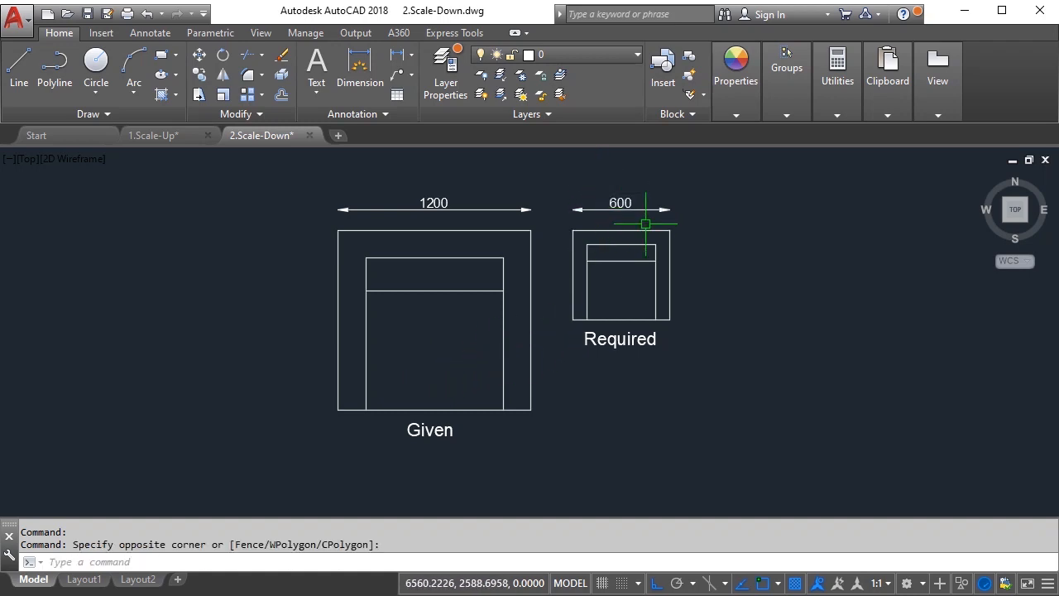
pyautogui.moveTo(468, 217)
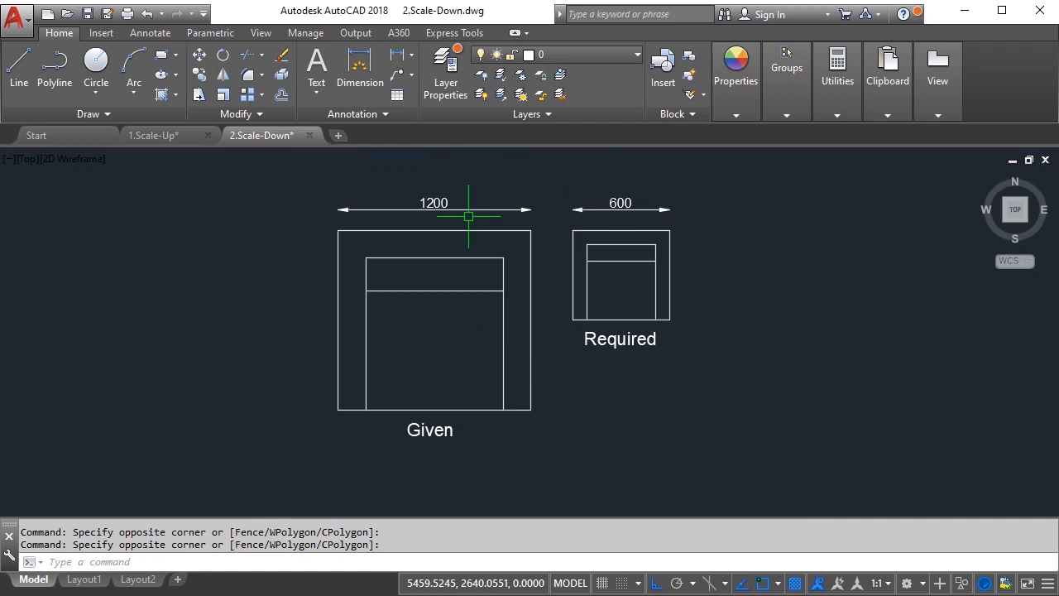
pyautogui.moveTo(605, 187)
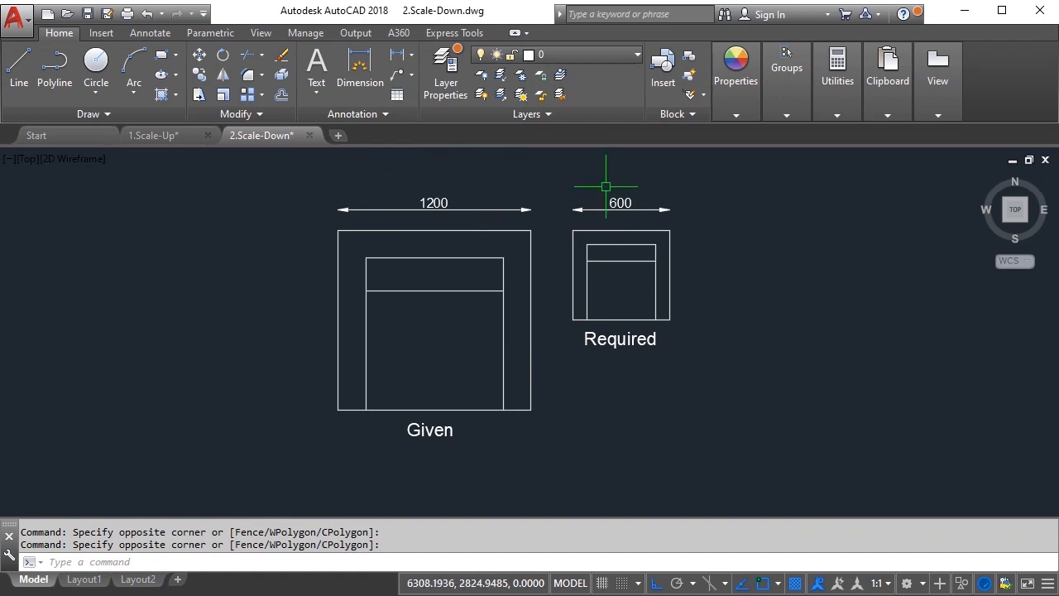
pyautogui.moveTo(695, 346)
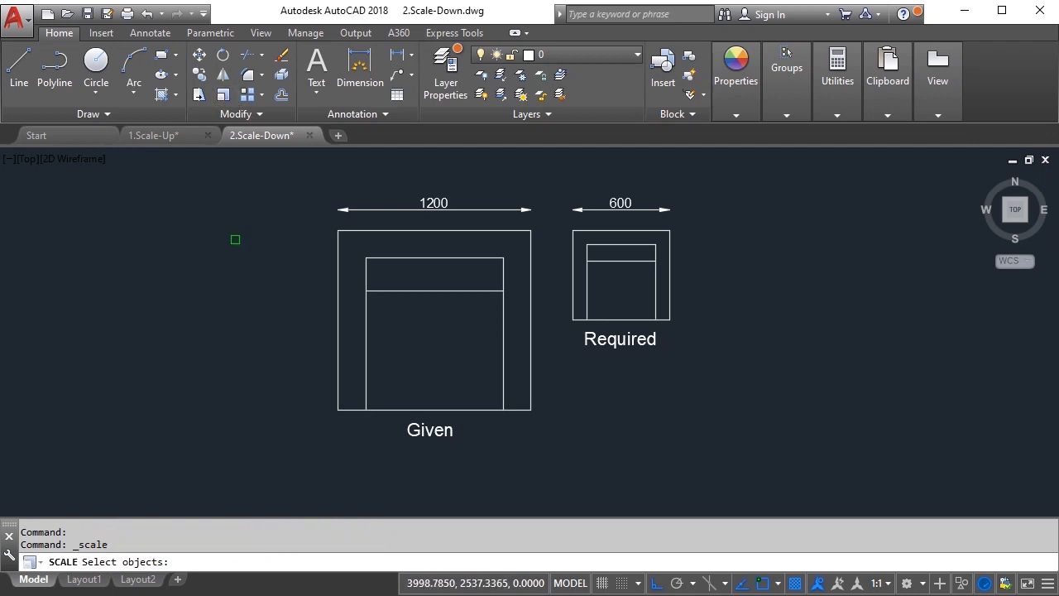
pyautogui.moveTo(234, 240); pyautogui.dragTo(561, 397)
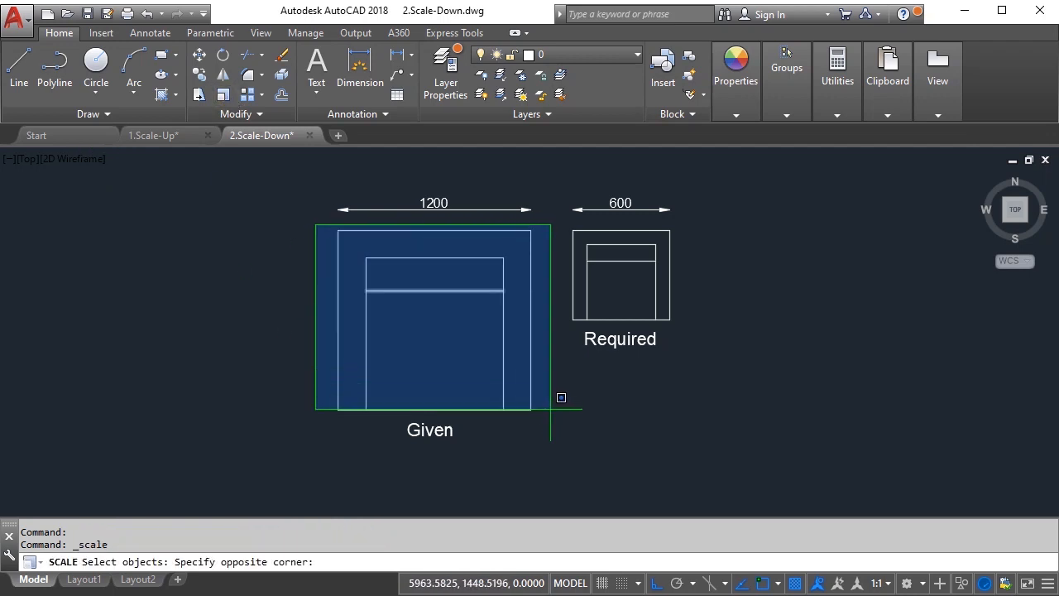
pyautogui.click(562, 397)
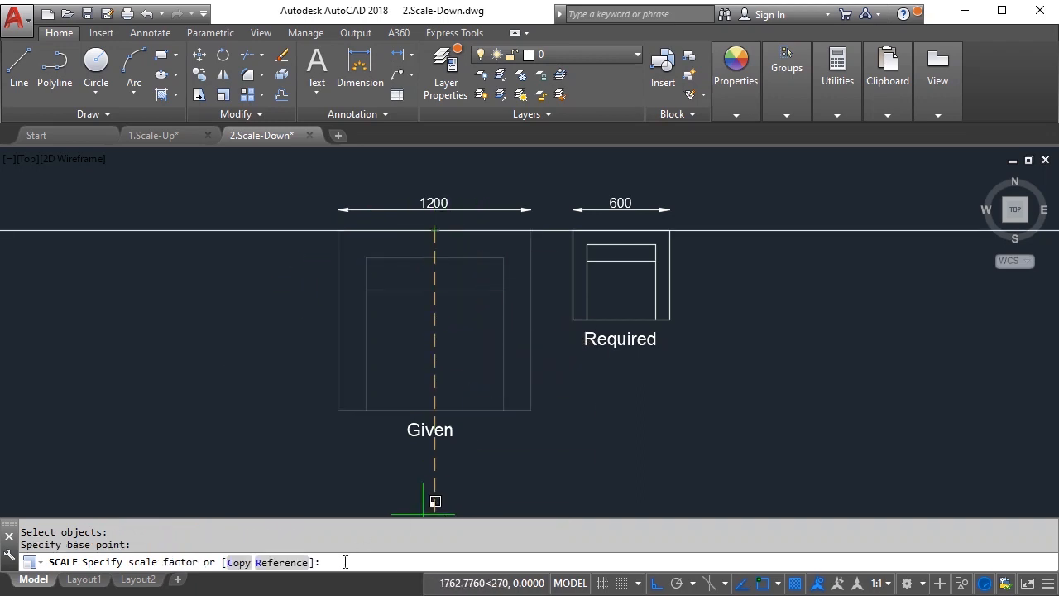
pyautogui.write('0.5')
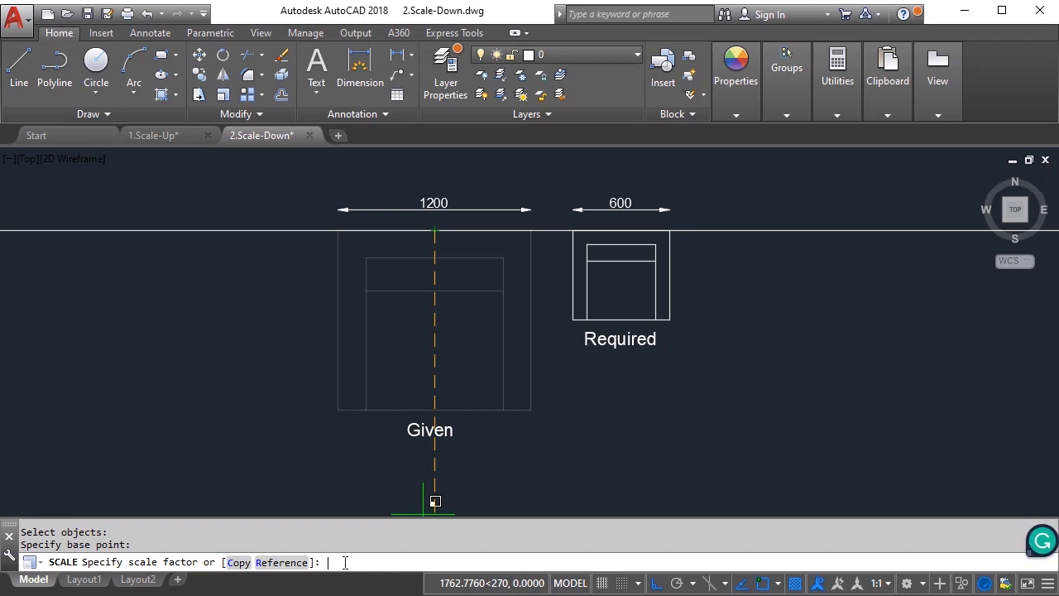
pyautogui.write('1/2')
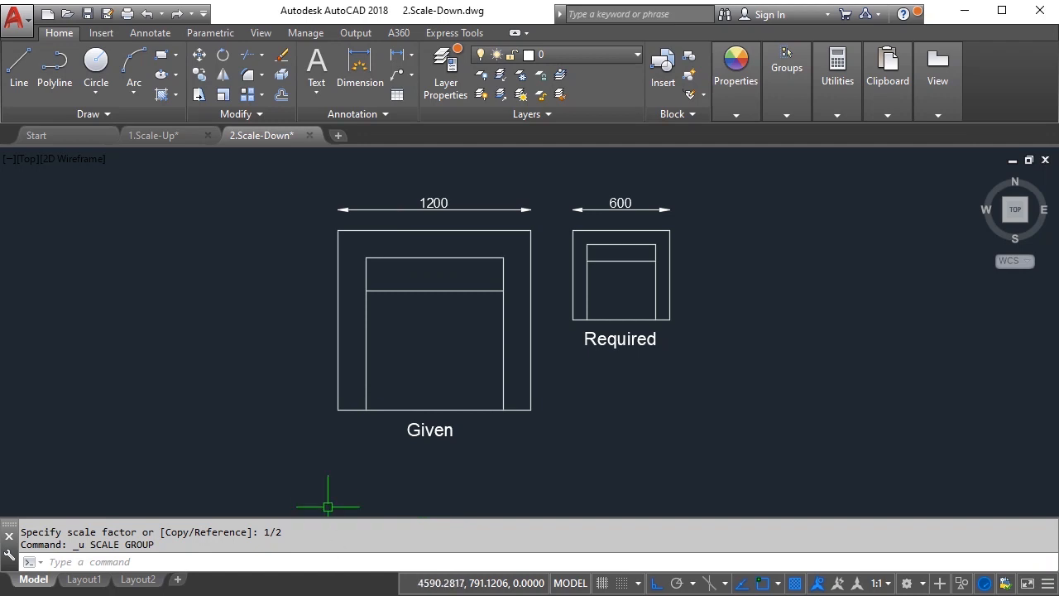
pyautogui.moveTo(444, 323)
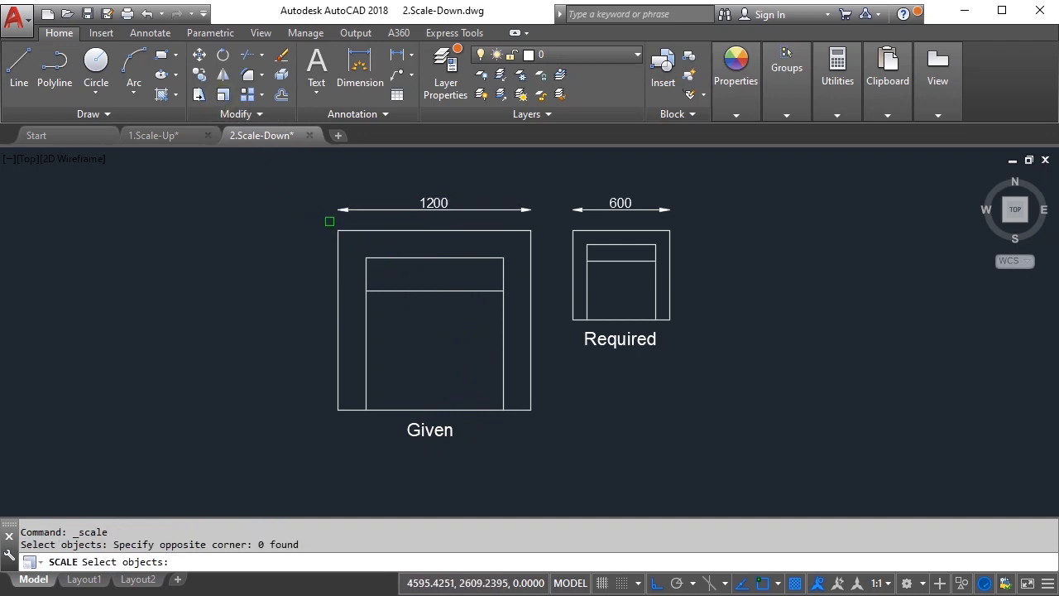
# - Select the Given couch and scale it by 600/1200
pyautogui.moveTo(329, 221); pyautogui.dragTo(550, 417)
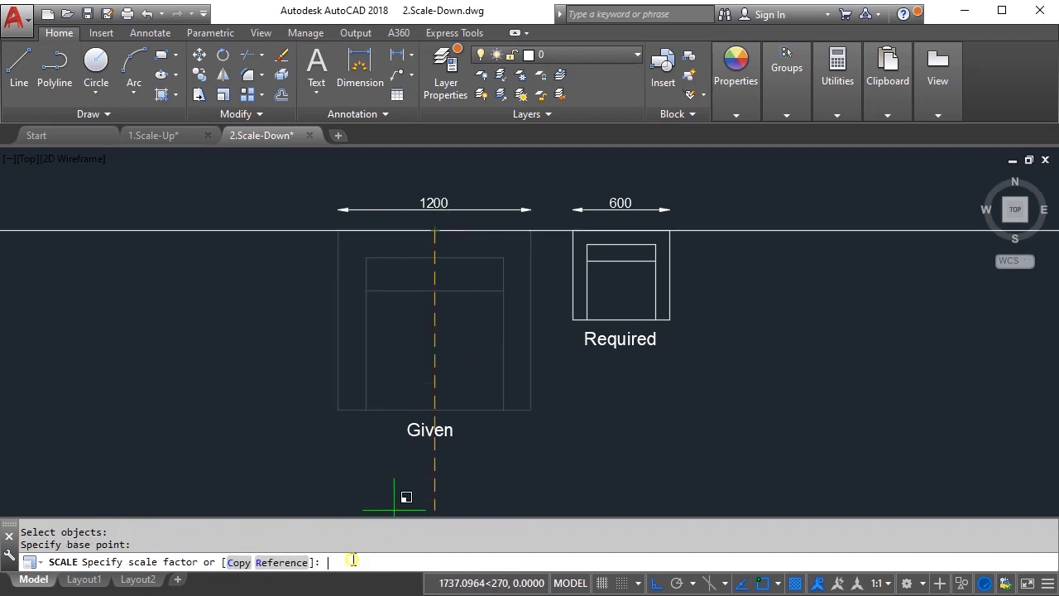
pyautogui.moveTo(399, 500)
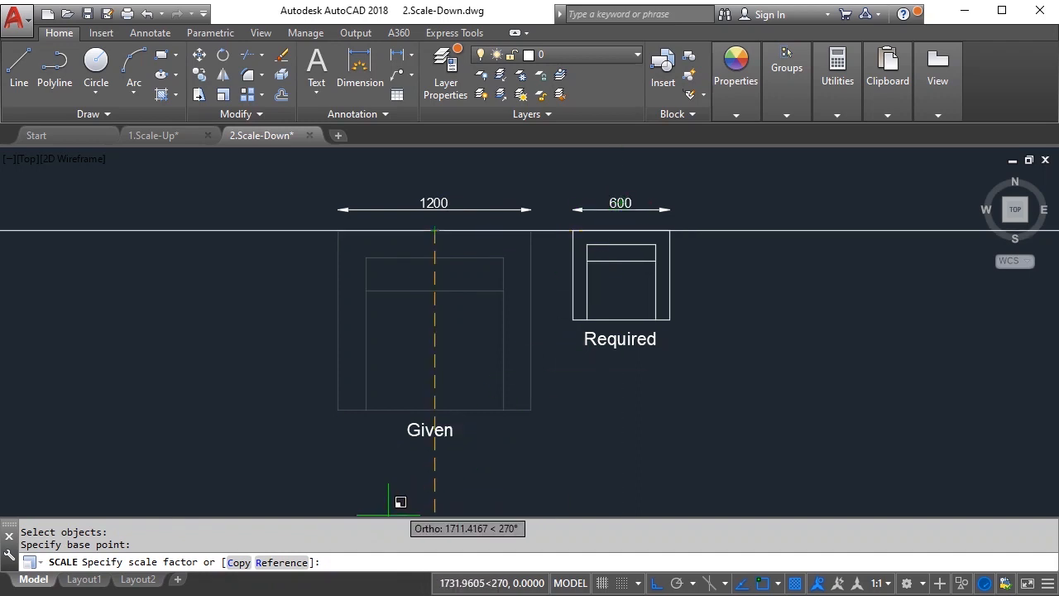
pyautogui.write('600/')
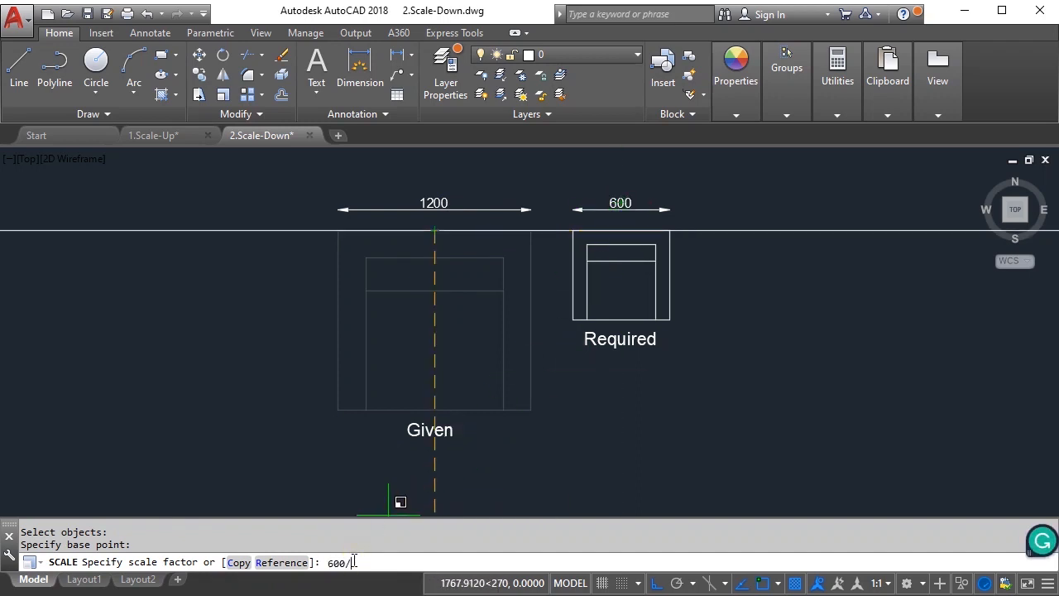
pyautogui.write('1200')
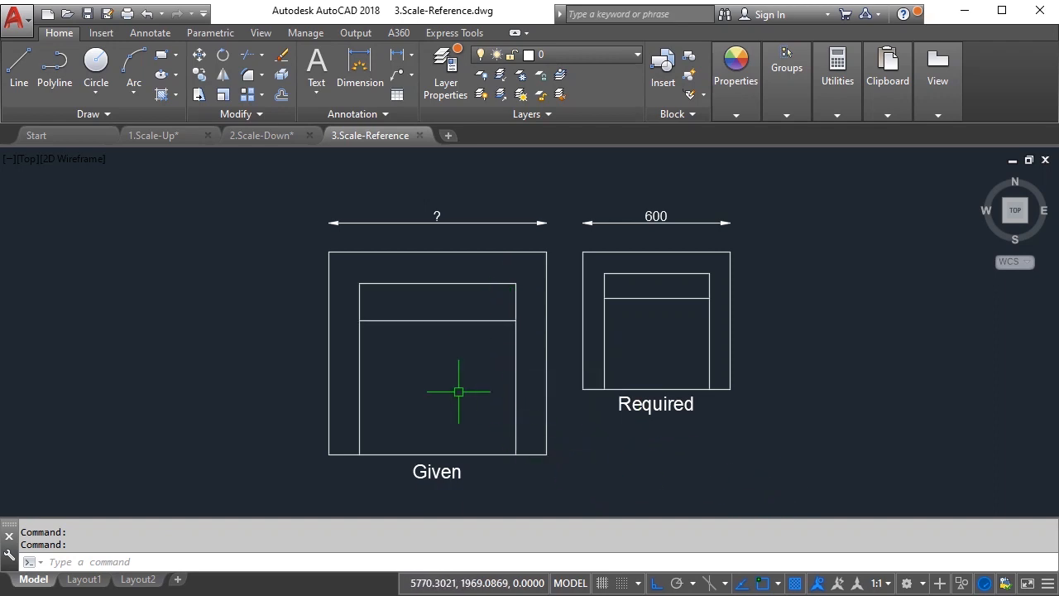
pyautogui.moveTo(374, 359)
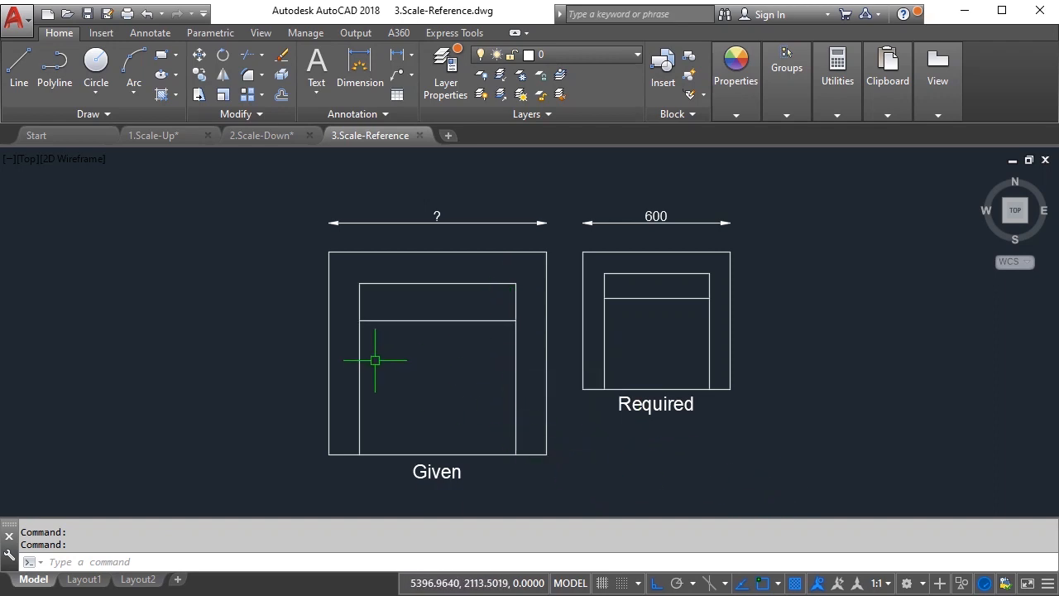
pyautogui.moveTo(695, 373)
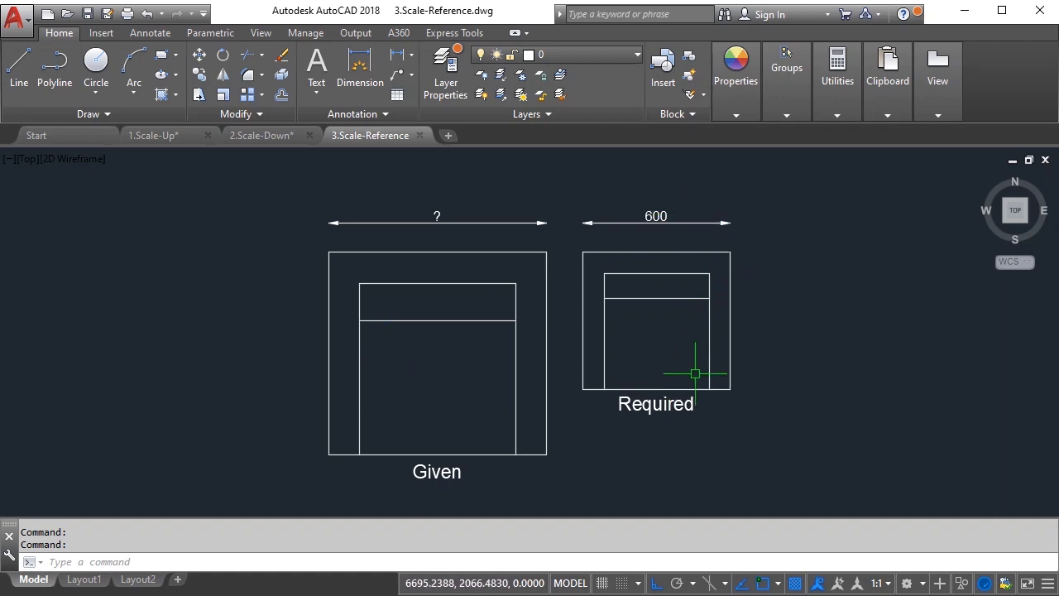
pyautogui.moveTo(377, 301)
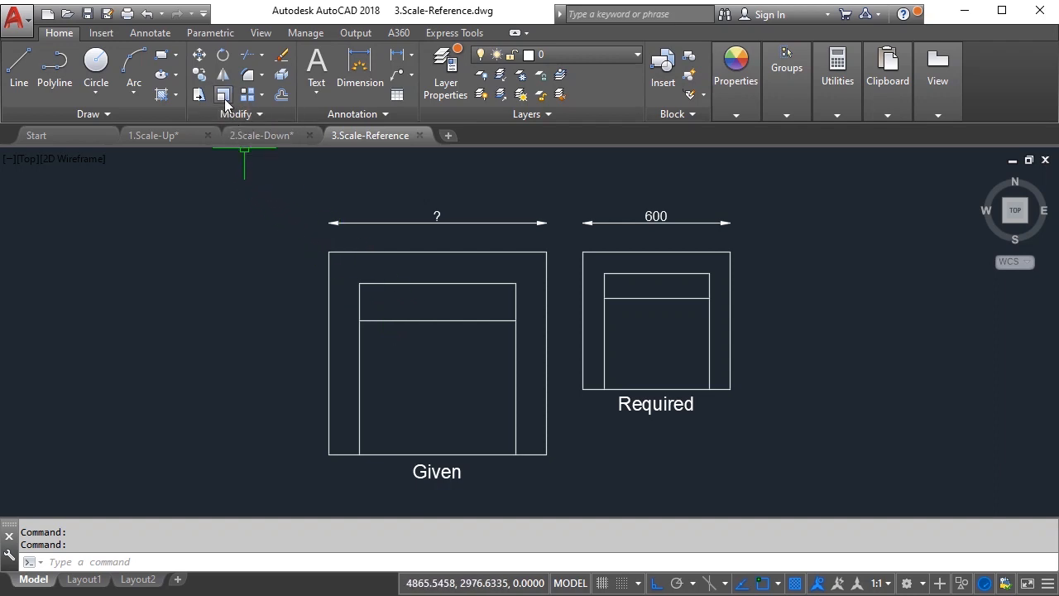
# - Window-select the whole Given couch in Scale-Reference for scaling
pyautogui.moveTo(302, 240); pyautogui.dragTo(554, 435)
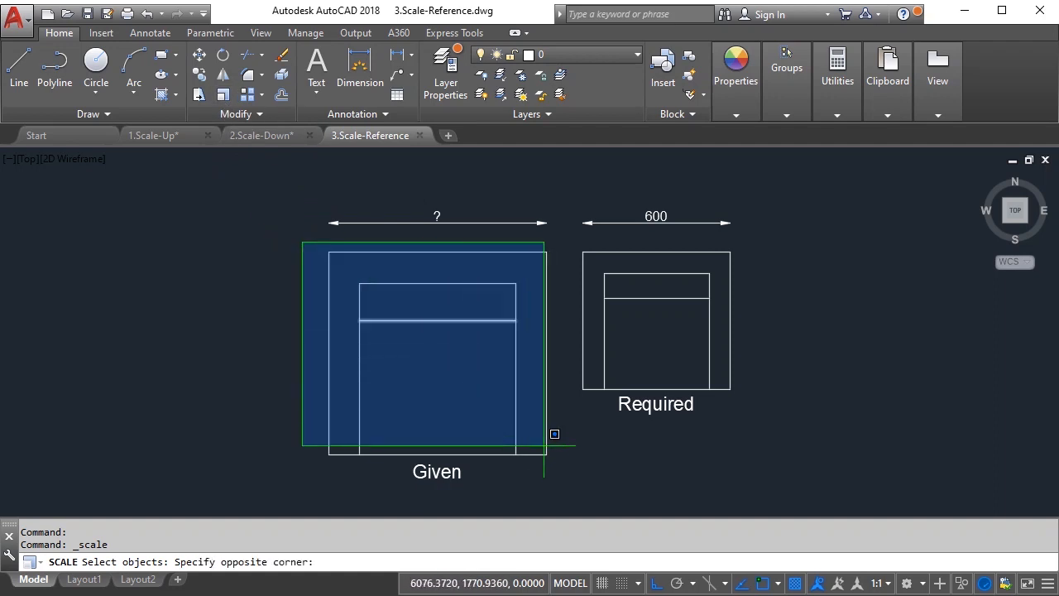
pyautogui.click(554, 433)
pyautogui.write('R')
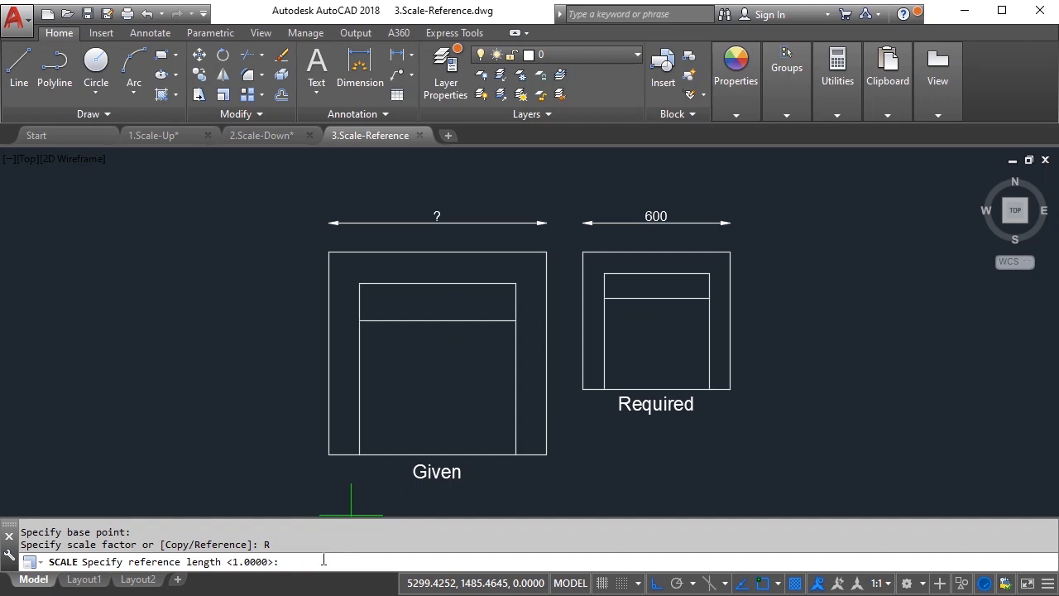
pyautogui.moveTo(328, 254)
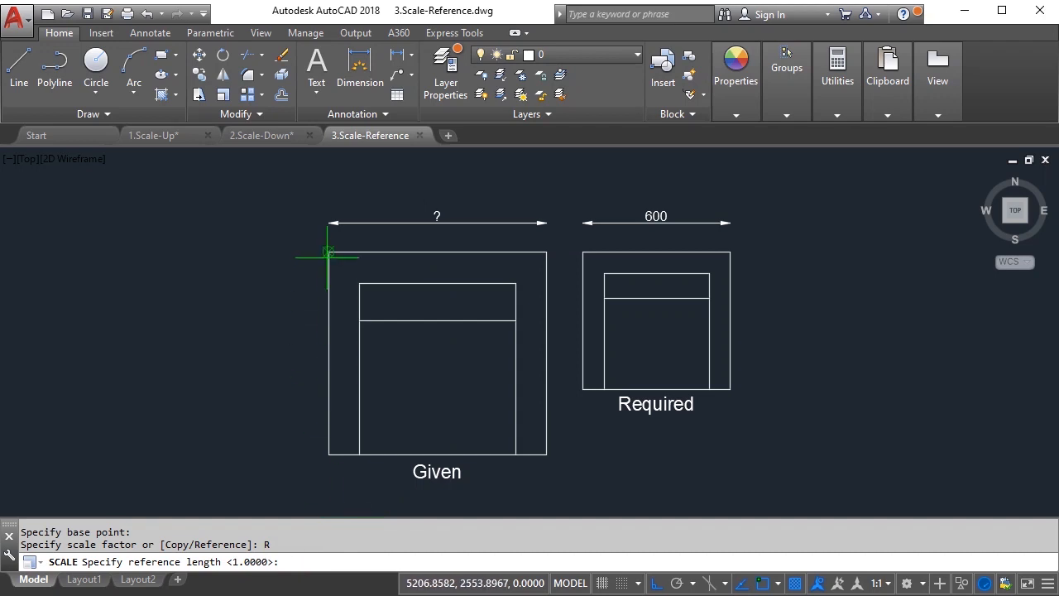
pyautogui.moveTo(328, 253)
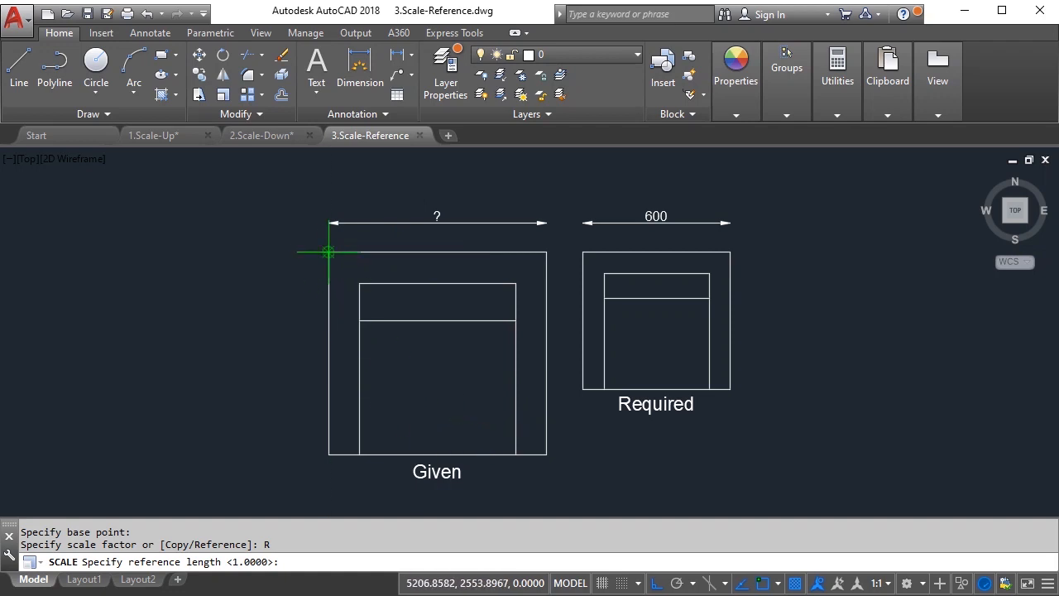
pyautogui.moveTo(546, 253)
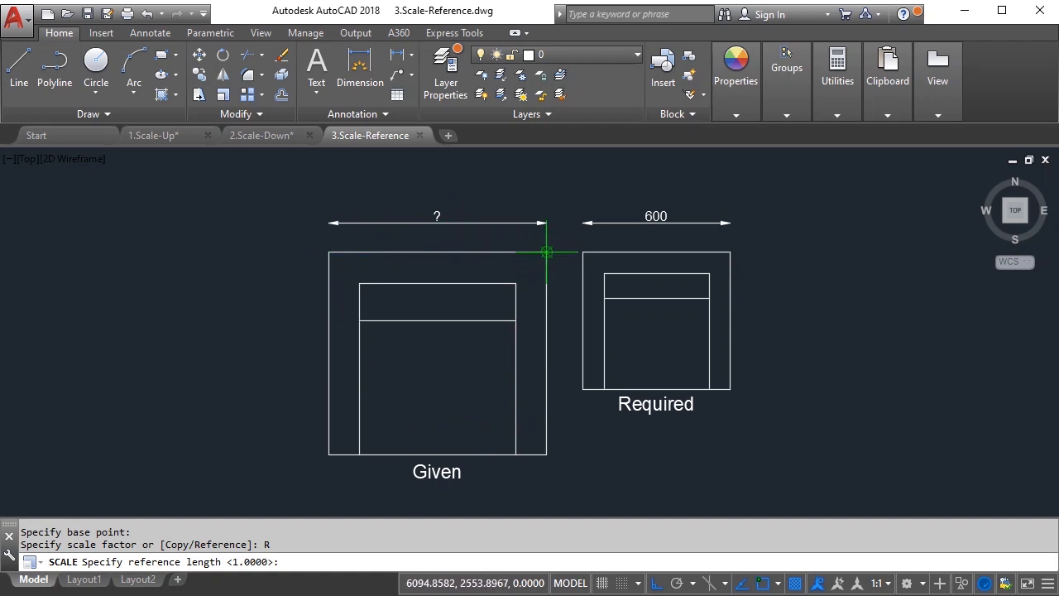
pyautogui.moveTo(547, 253)
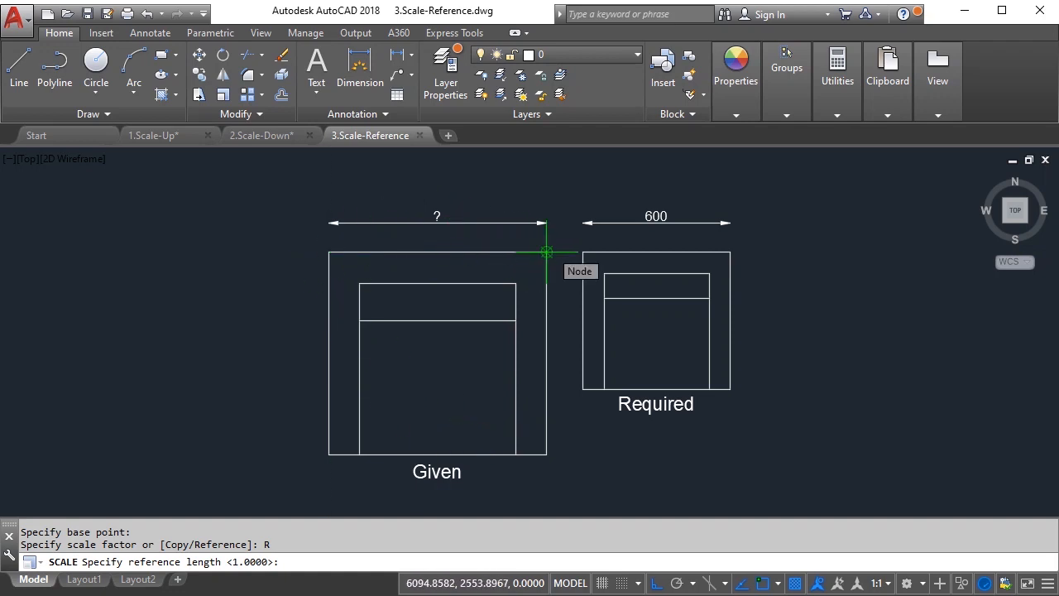
# - Pick the Given couch's top corners as the reference length
pyautogui.click(546, 252)
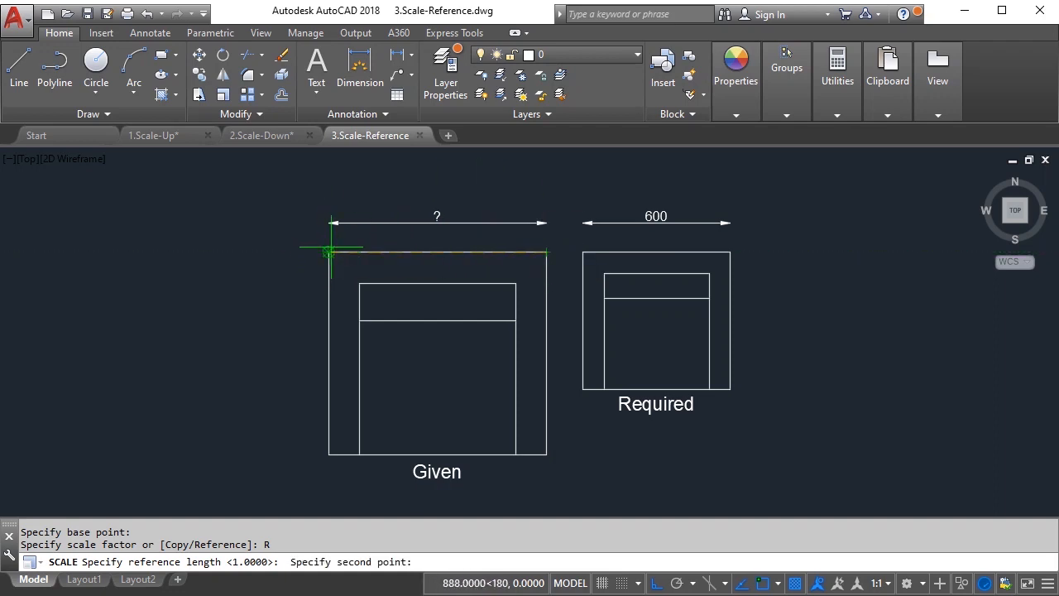
pyautogui.click(546, 249)
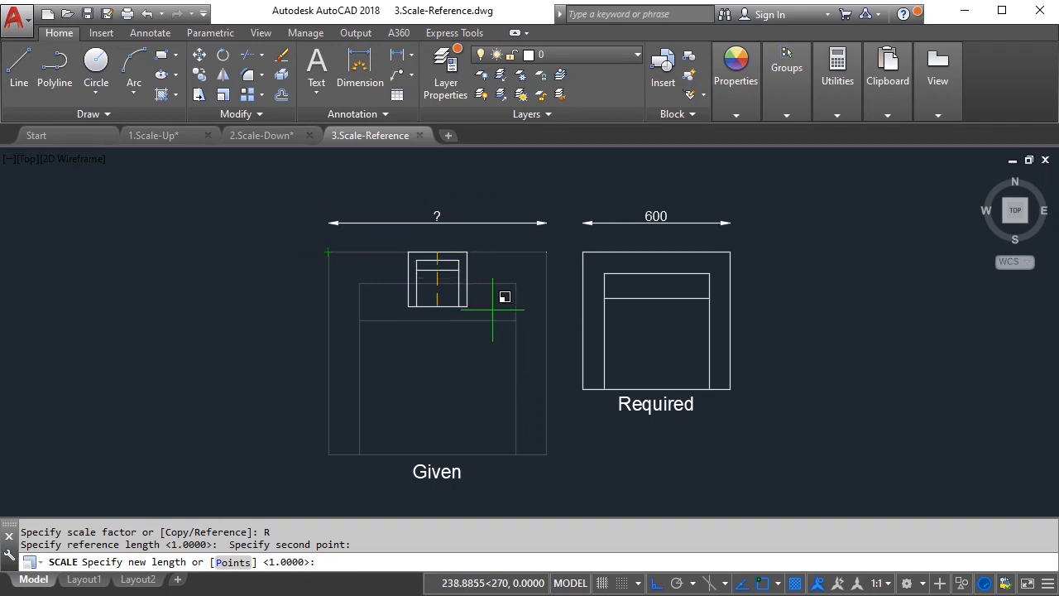
pyautogui.moveTo(418, 323)
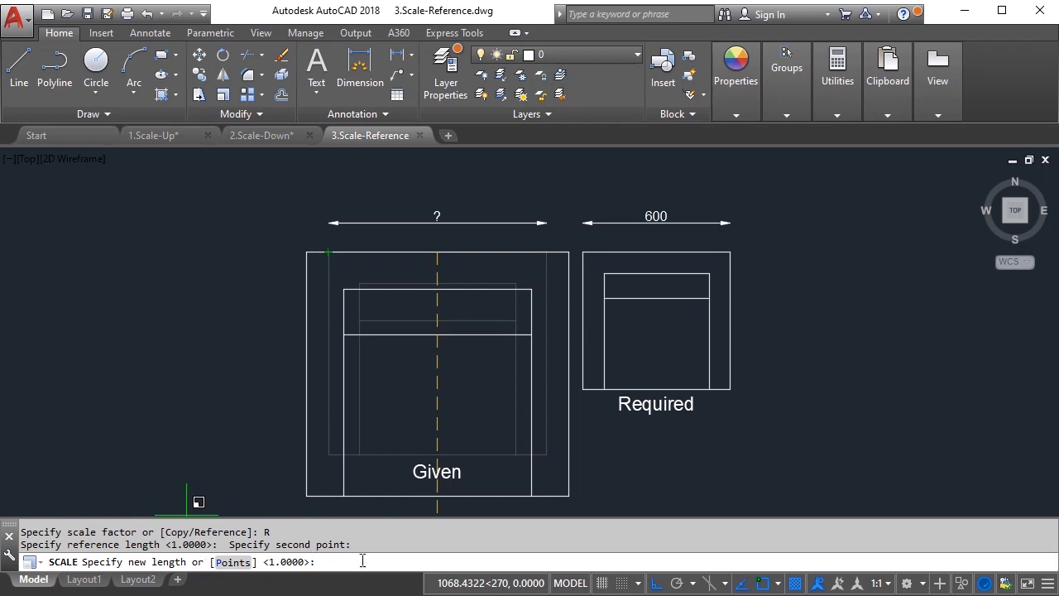
# - Enter the new length for the Given couch to match the 600 Required couch
pyautogui.write('6')
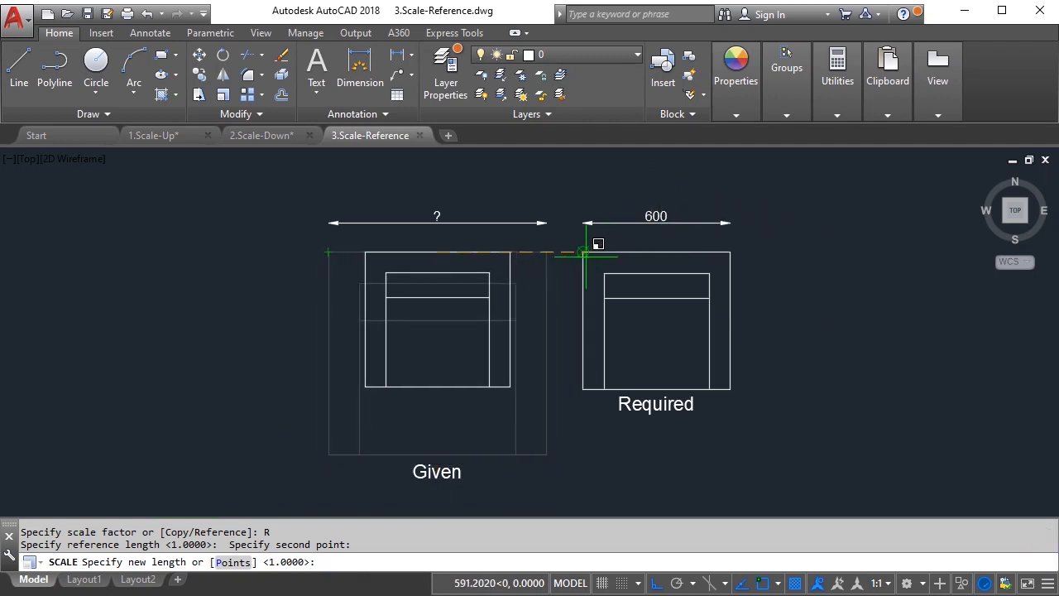
pyautogui.moveTo(586, 252)
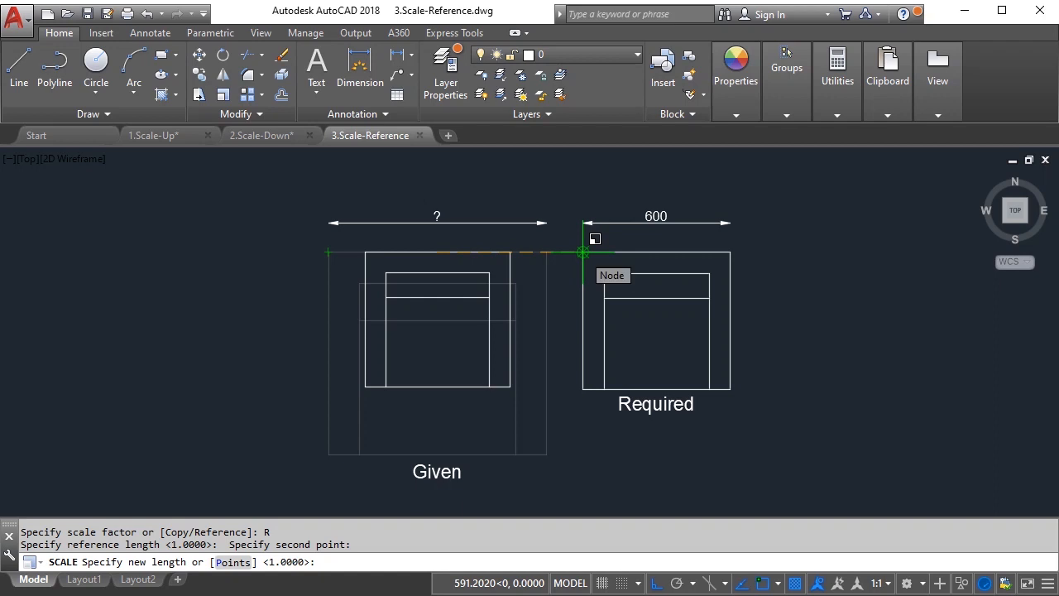
pyautogui.moveTo(336, 492)
pyautogui.write(' P')
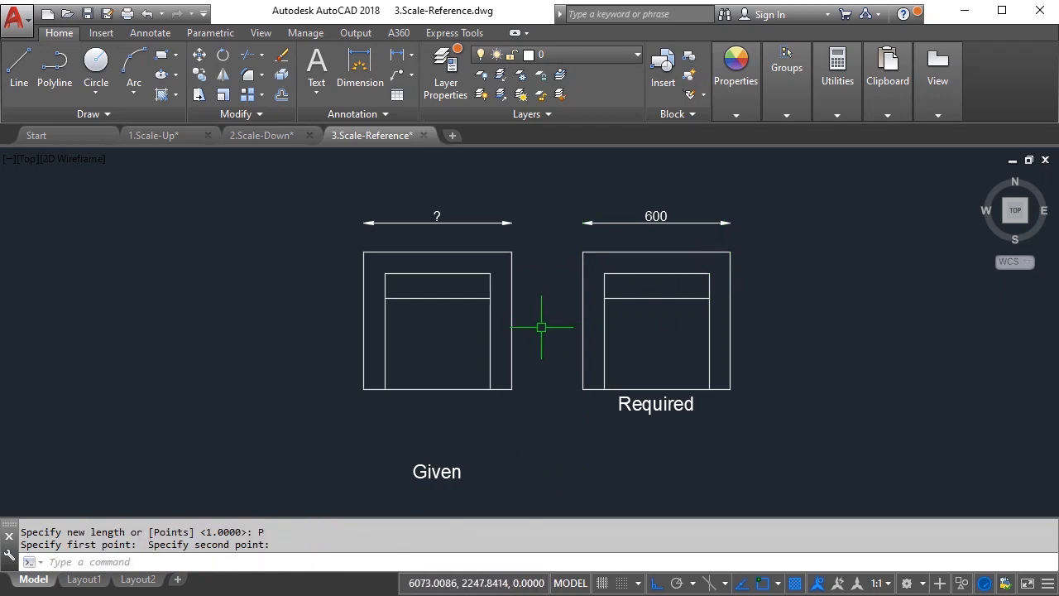
pyautogui.moveTo(571, 298)
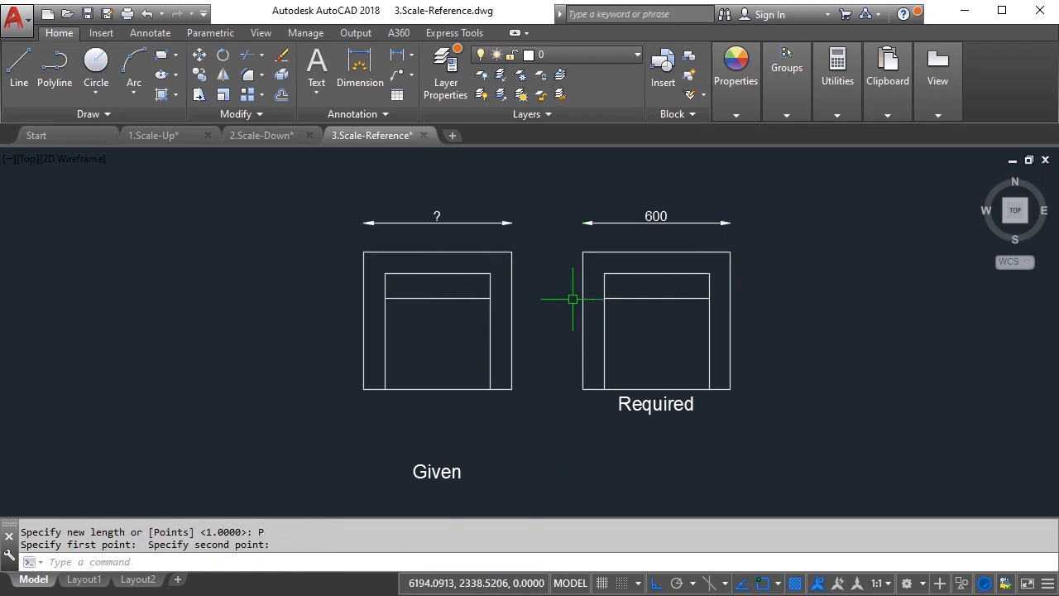
pyautogui.moveTo(575, 263)
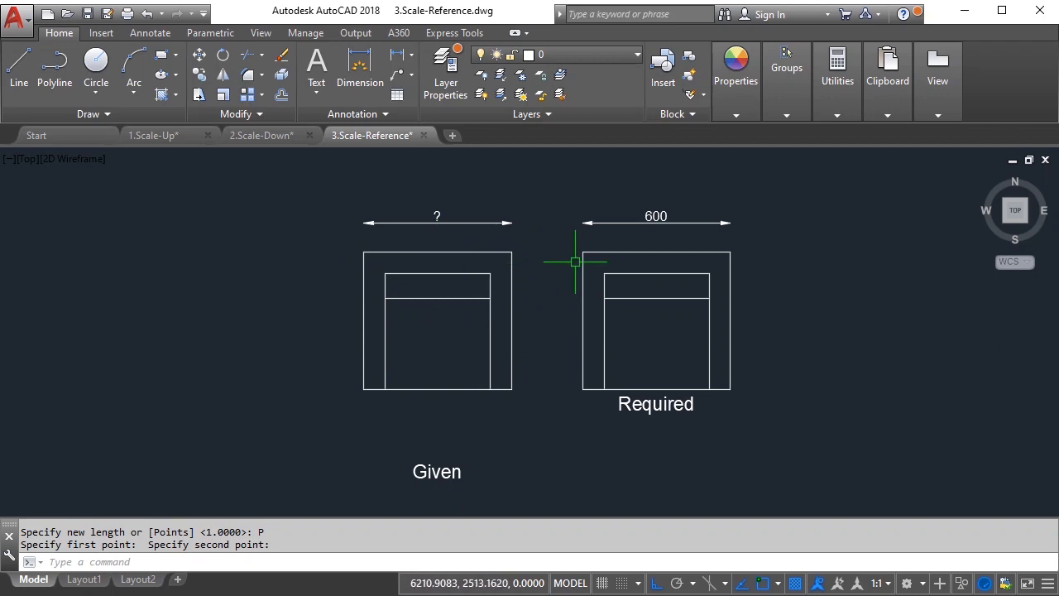
# - Measure Distance from the resized Given couch's top-left corner to confirm 600
pyautogui.click(837, 80)
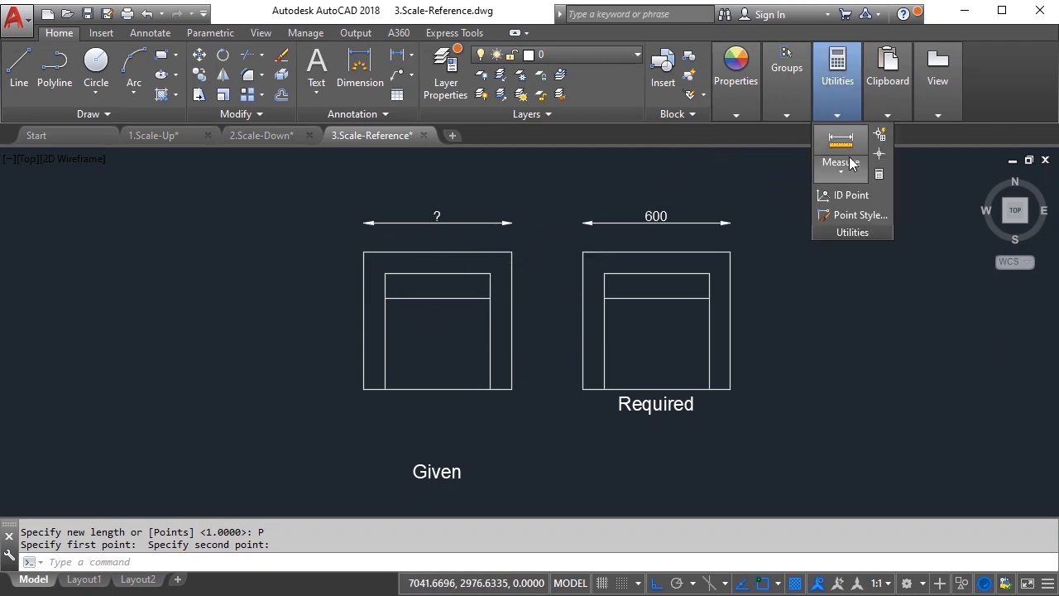
pyautogui.click(840, 161)
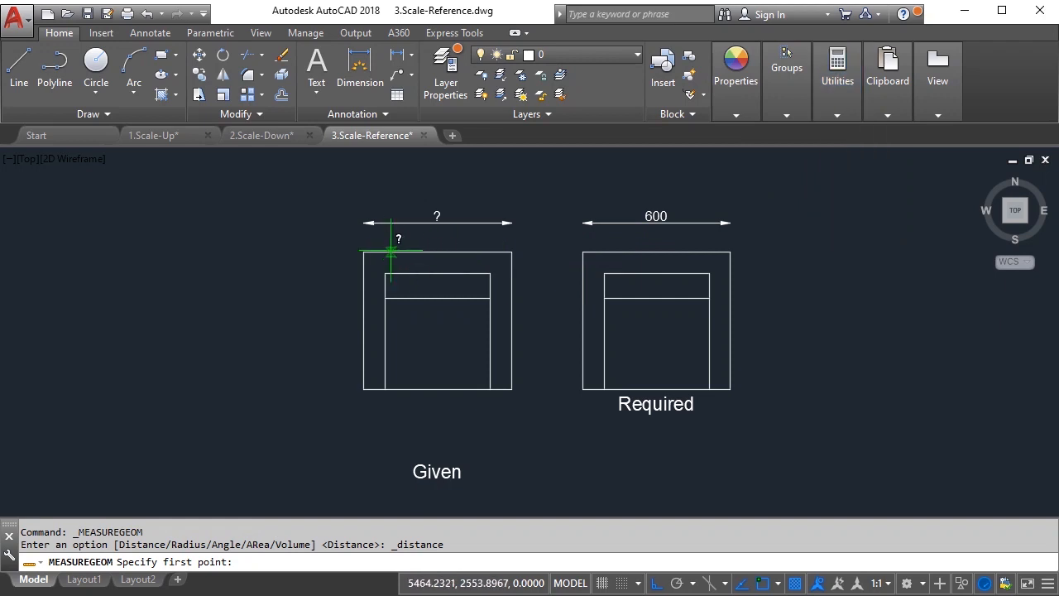
pyautogui.click(513, 250)
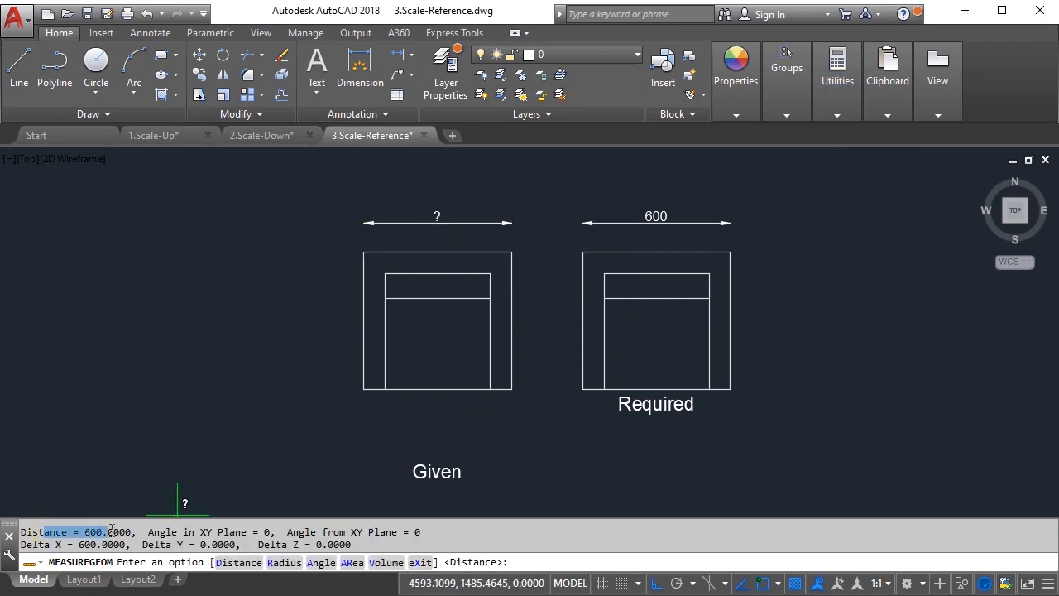
pyautogui.moveTo(545, 430)
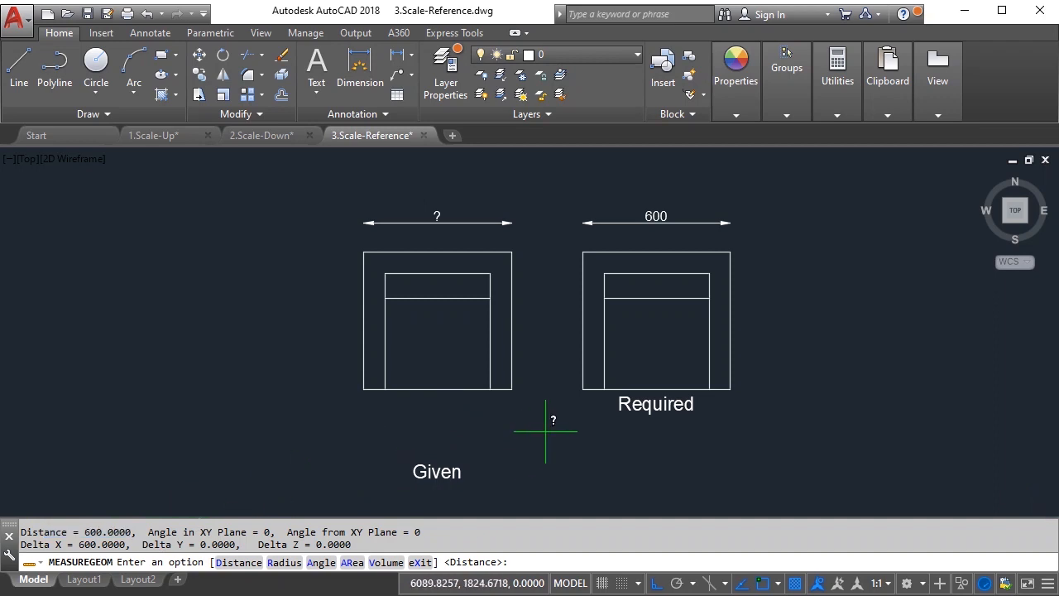